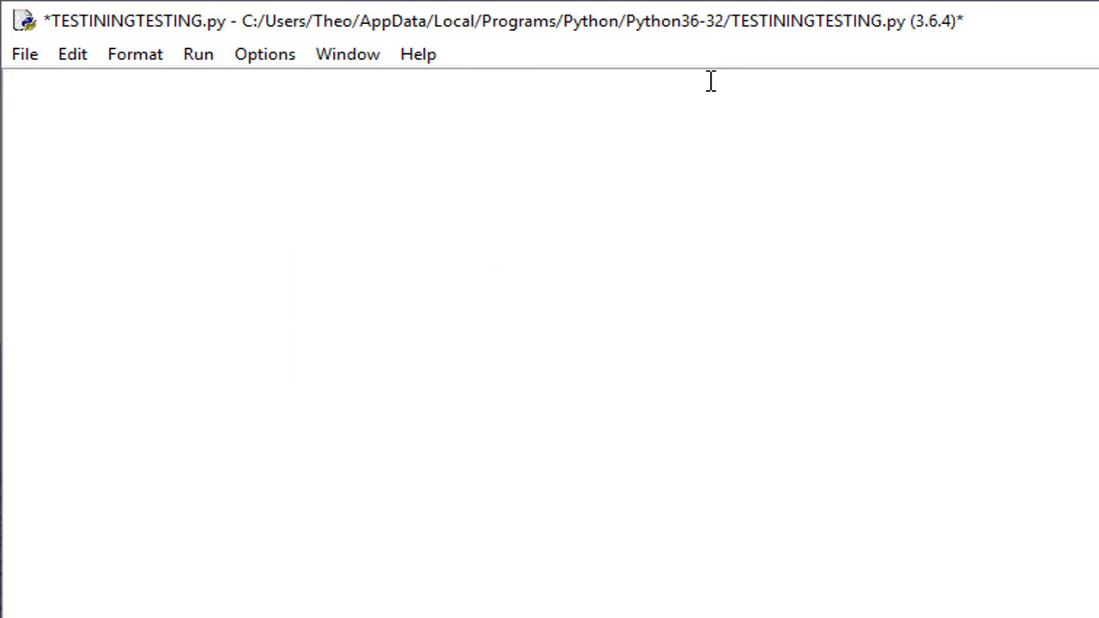
{"action": "mouse_move", "coordinate": [8, 83]}
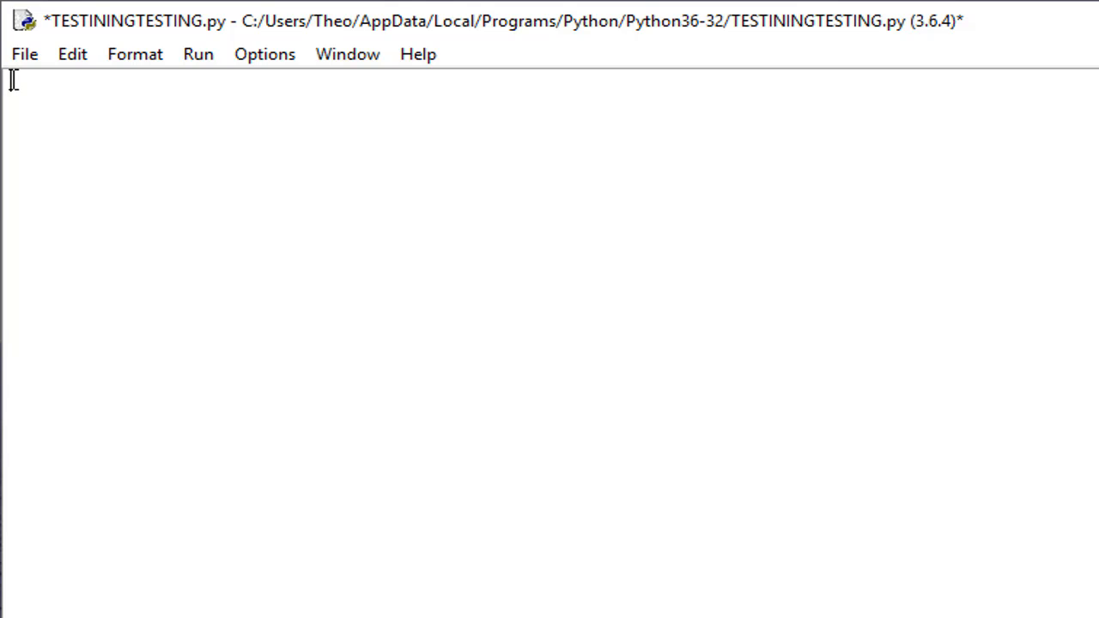
{"action": "mouse_move", "coordinate": [706, 464]}
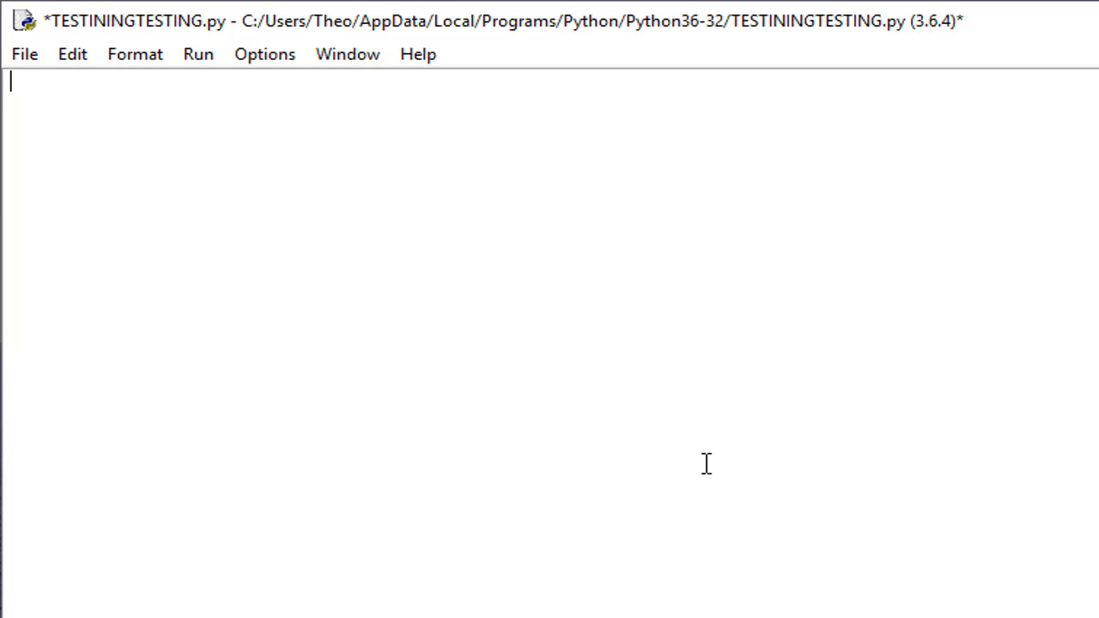
{"action": "mouse_move", "coordinate": [737, 338]}
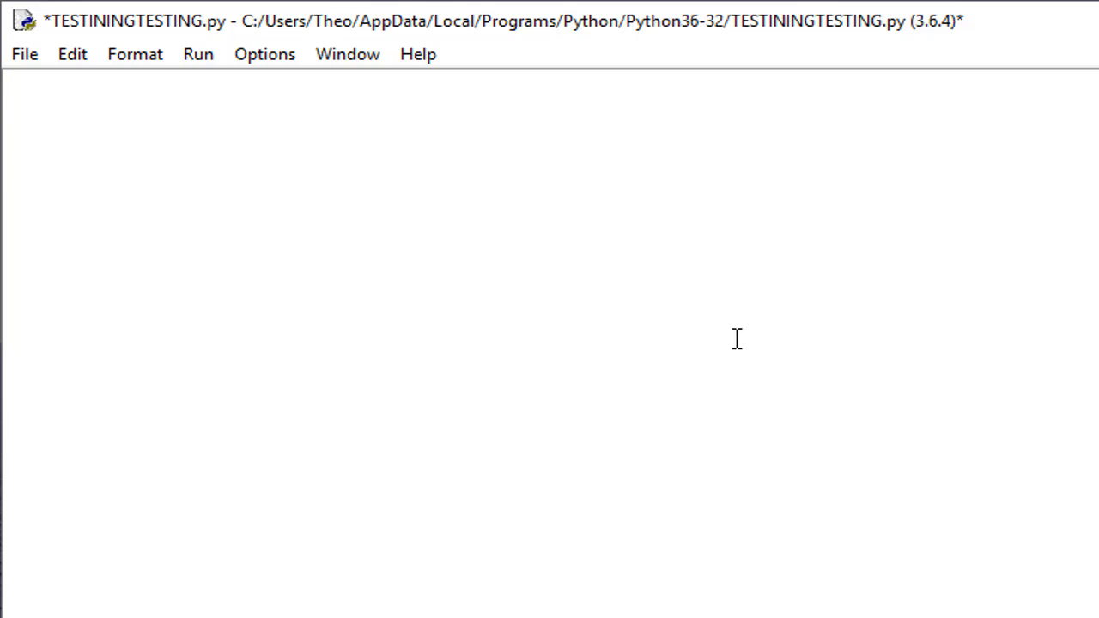
{"action": "mouse_move", "coordinate": [753, 350]}
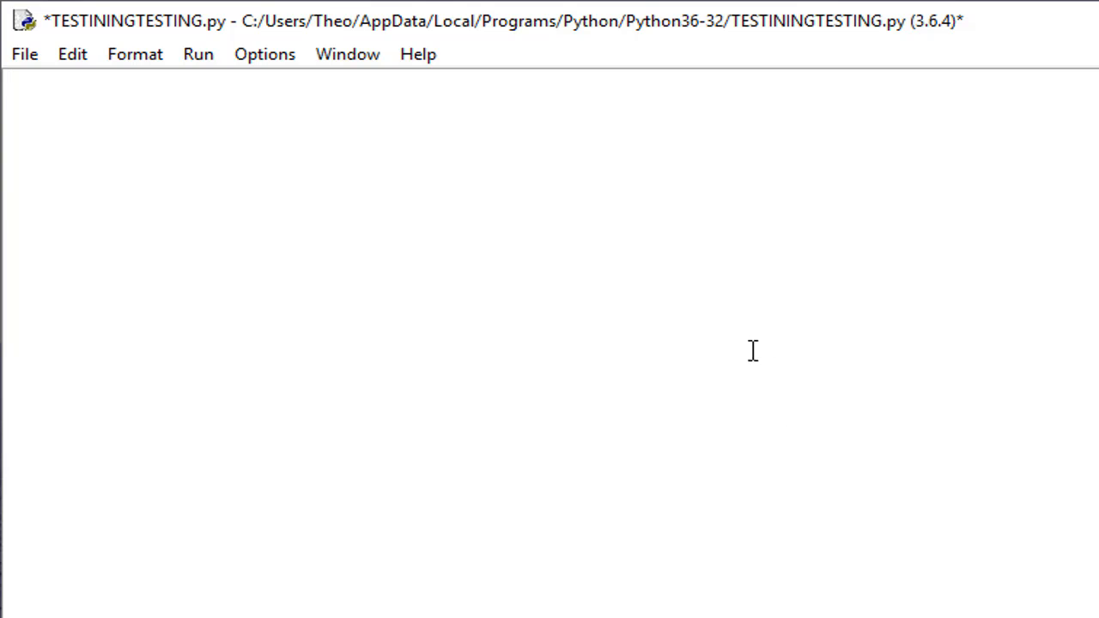
{"action": "mouse_move", "coordinate": [563, 93]}
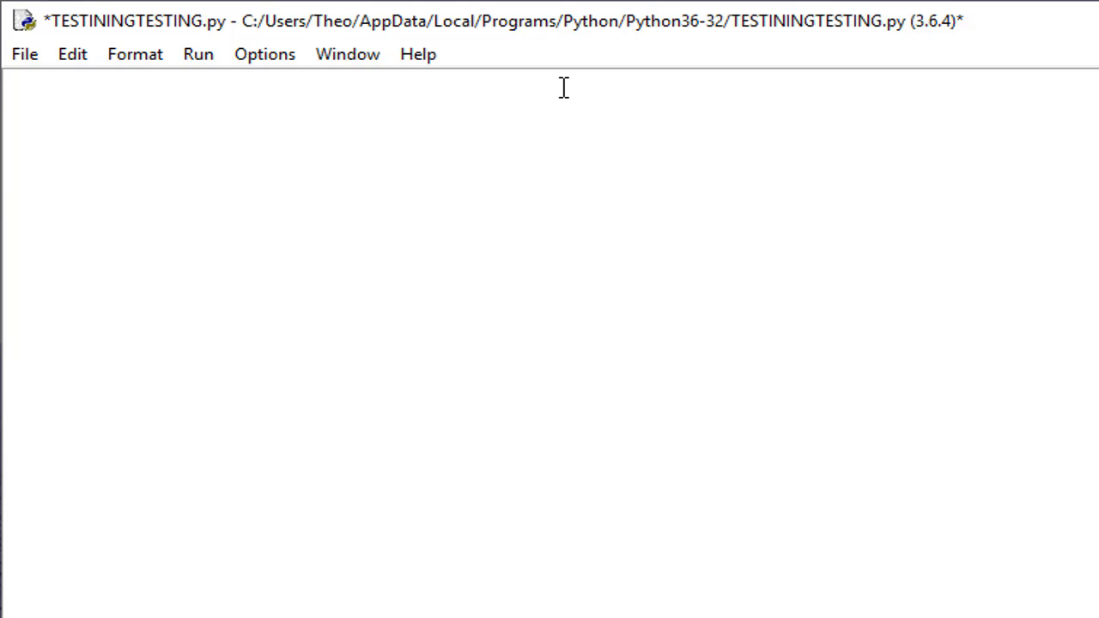
Step: Write the first line 'from datetime import datetime' in TESTININGTESTING.py
{"action": "type", "text": "fo"}
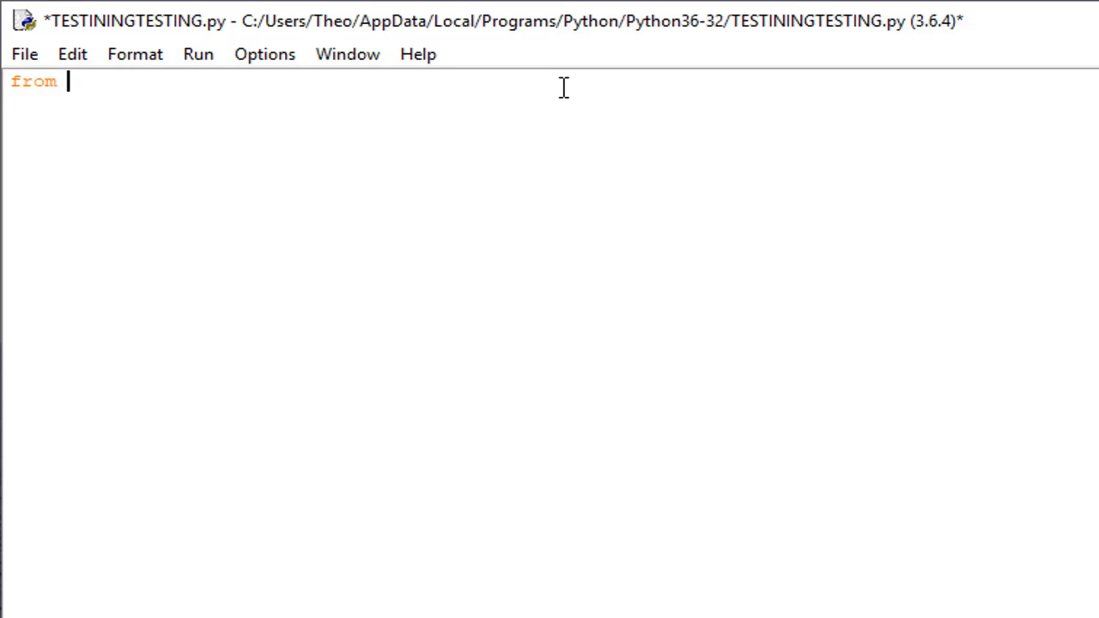
{"action": "type", "text": "date"}
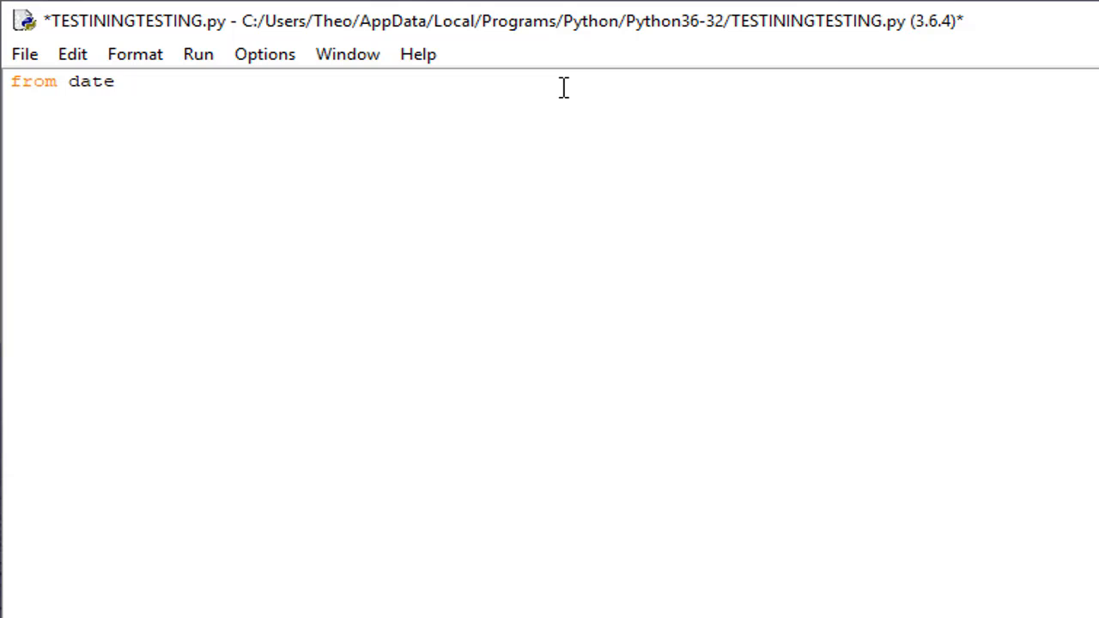
{"action": "type", "text": "time"}
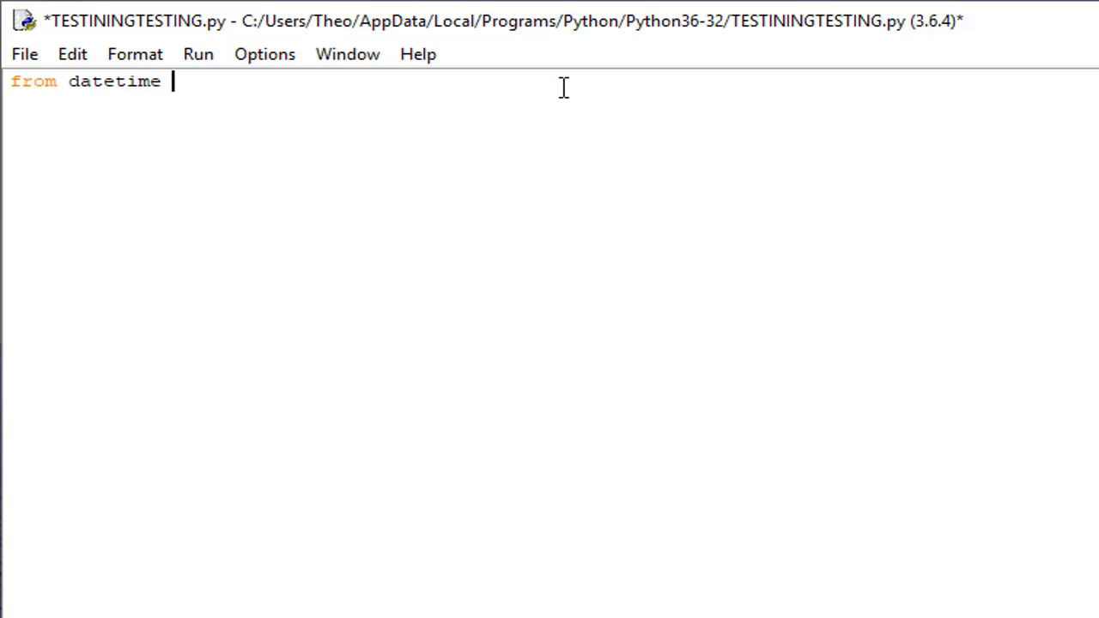
{"action": "type", "text": "impor"}
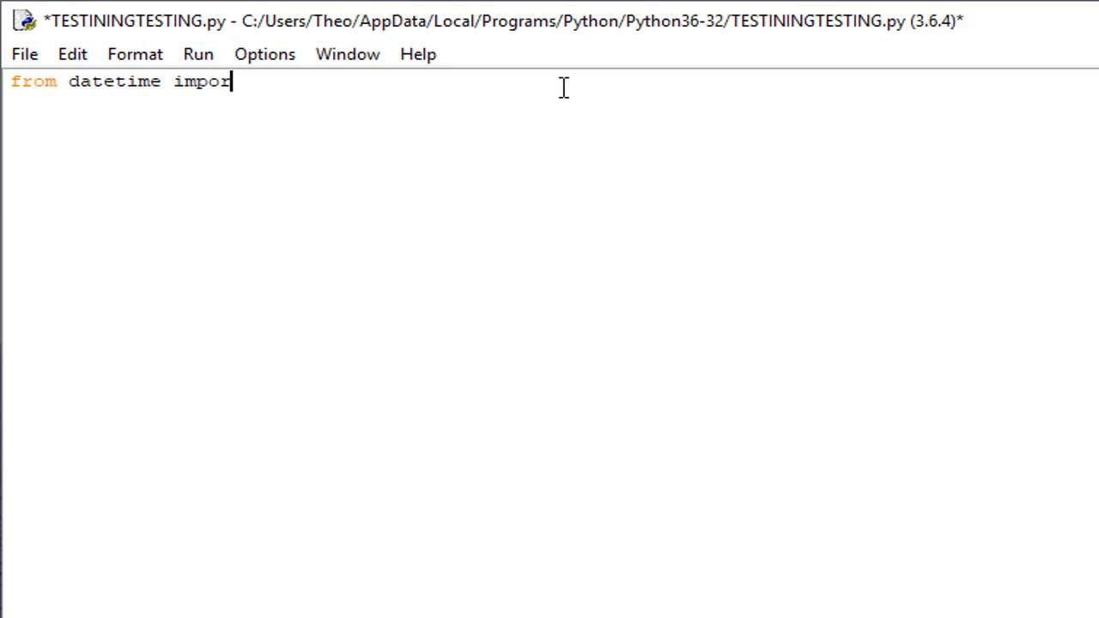
{"action": "type", "text": "t da"}
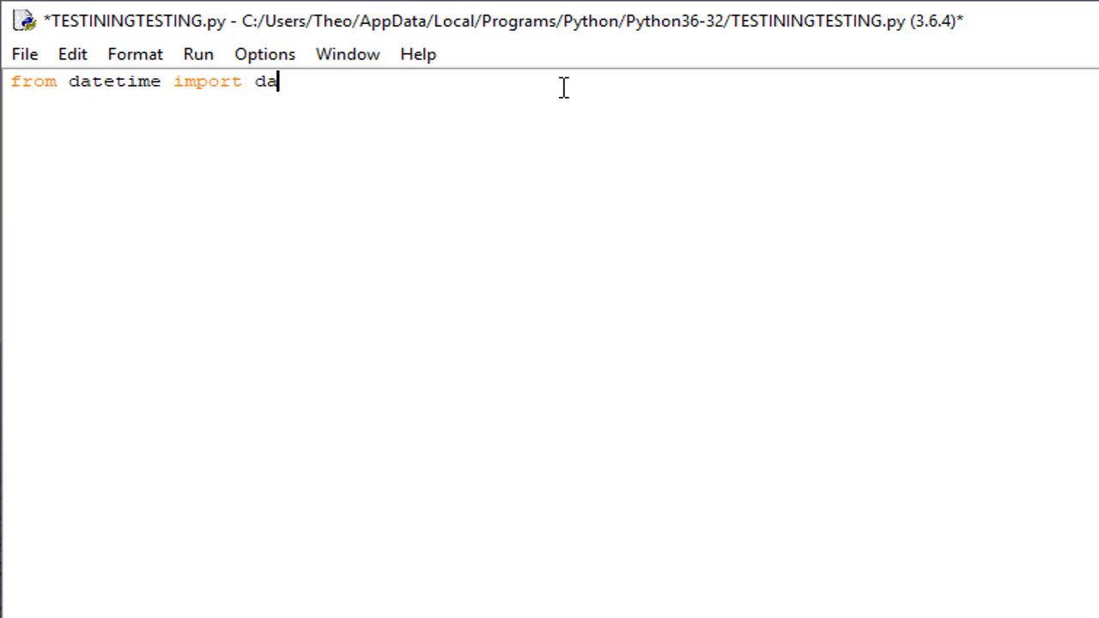
{"action": "type", "text": "tetime"}
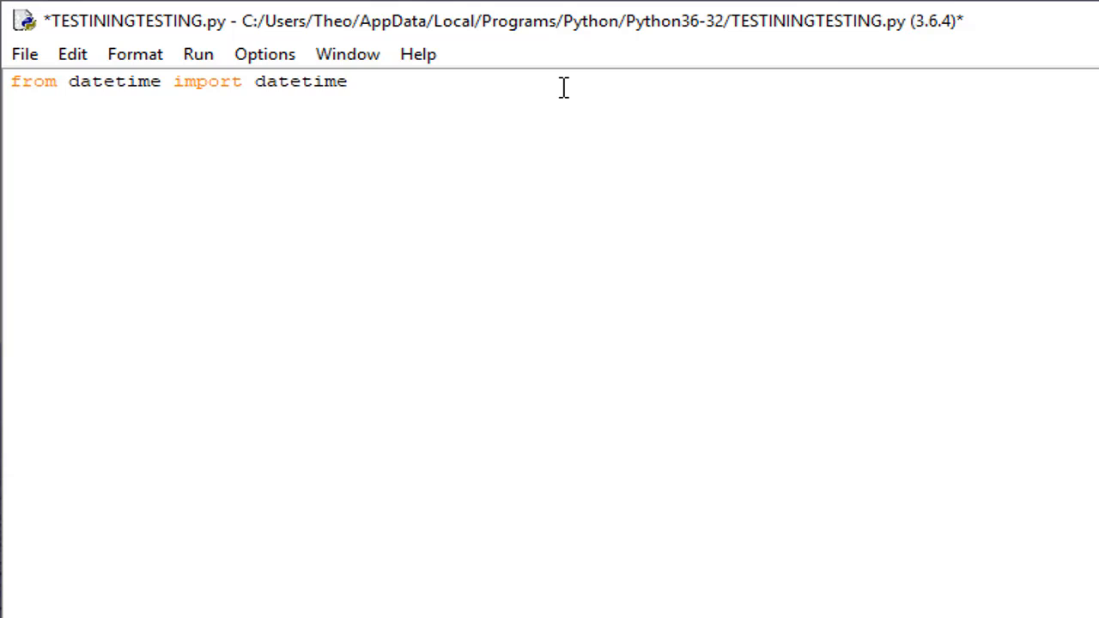
Step: Write the second line 'current_date = datetime.now()' below the import
{"action": "type", "text": "d"}
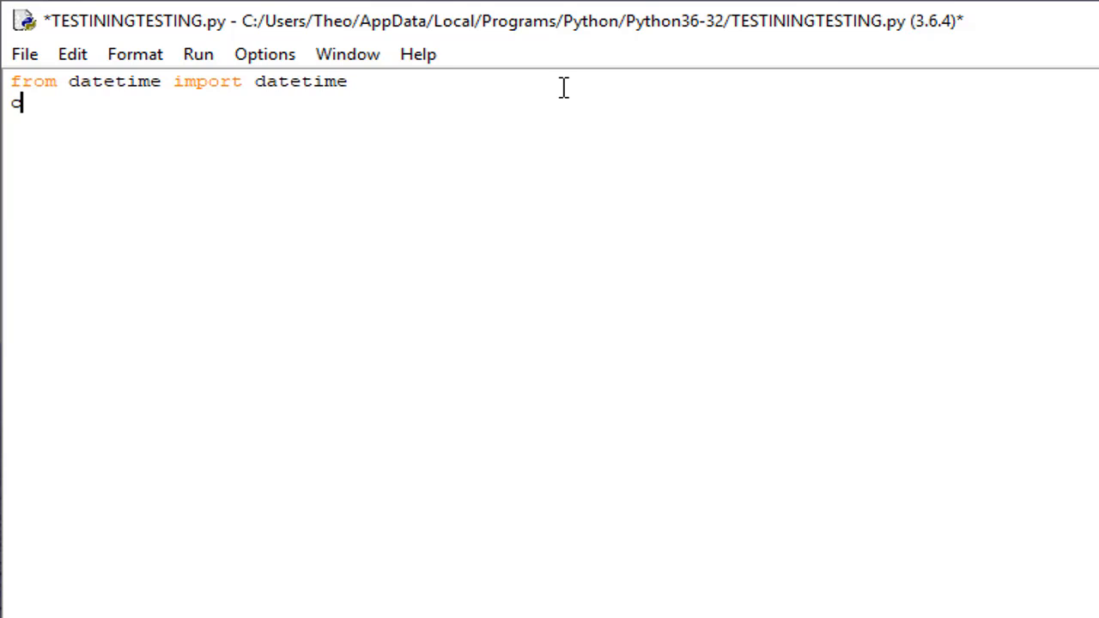
{"action": "type", "text": "urren"}
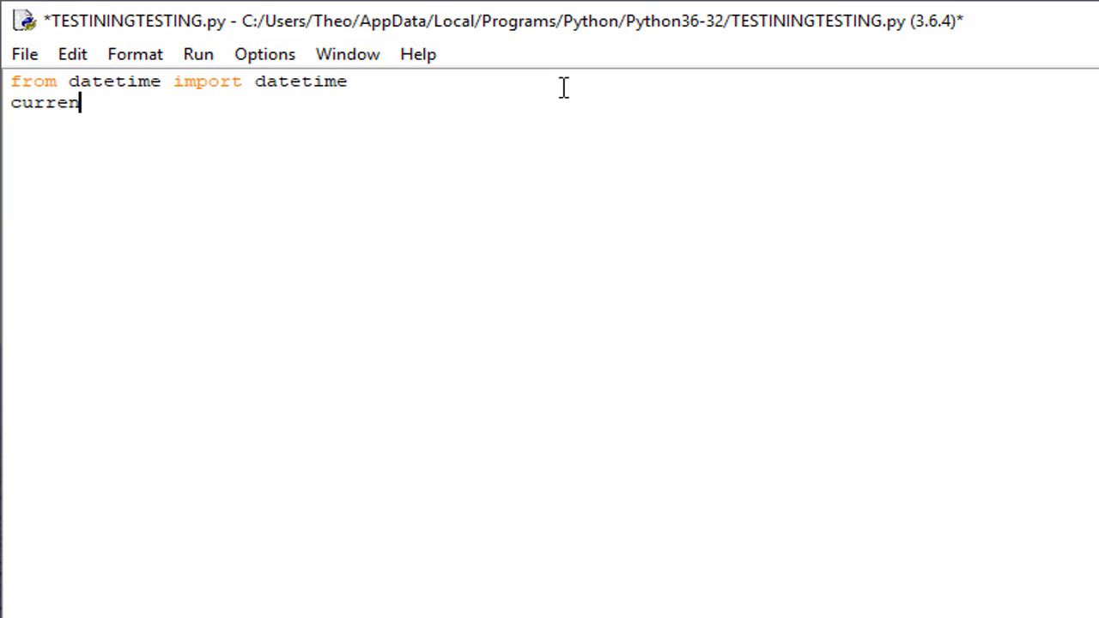
{"action": "type", "text": "t"}
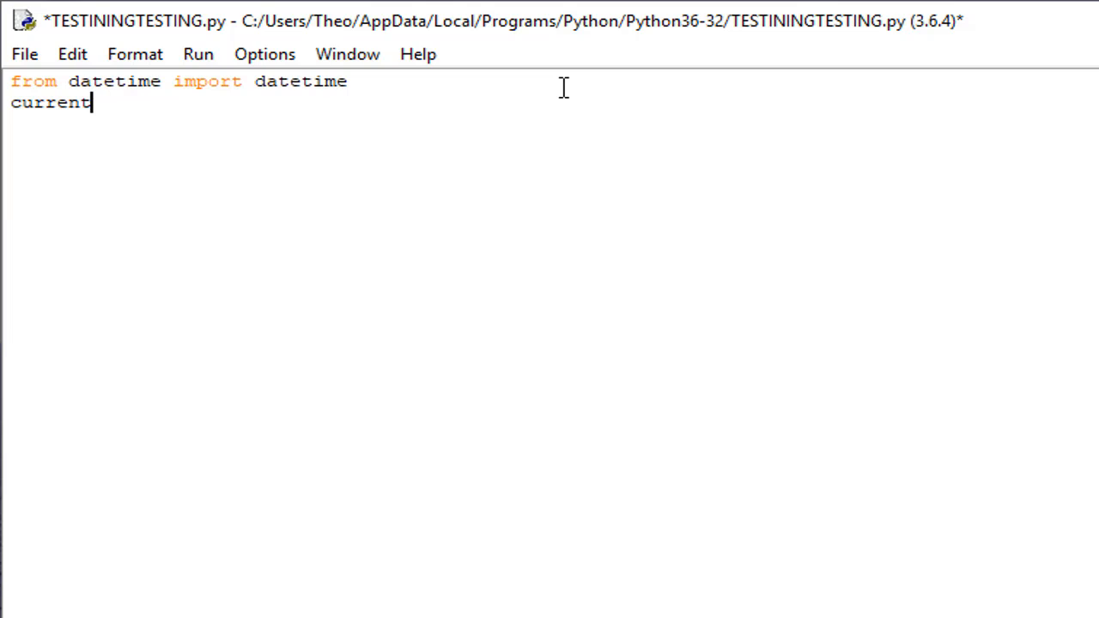
{"action": "type", "text": "_"}
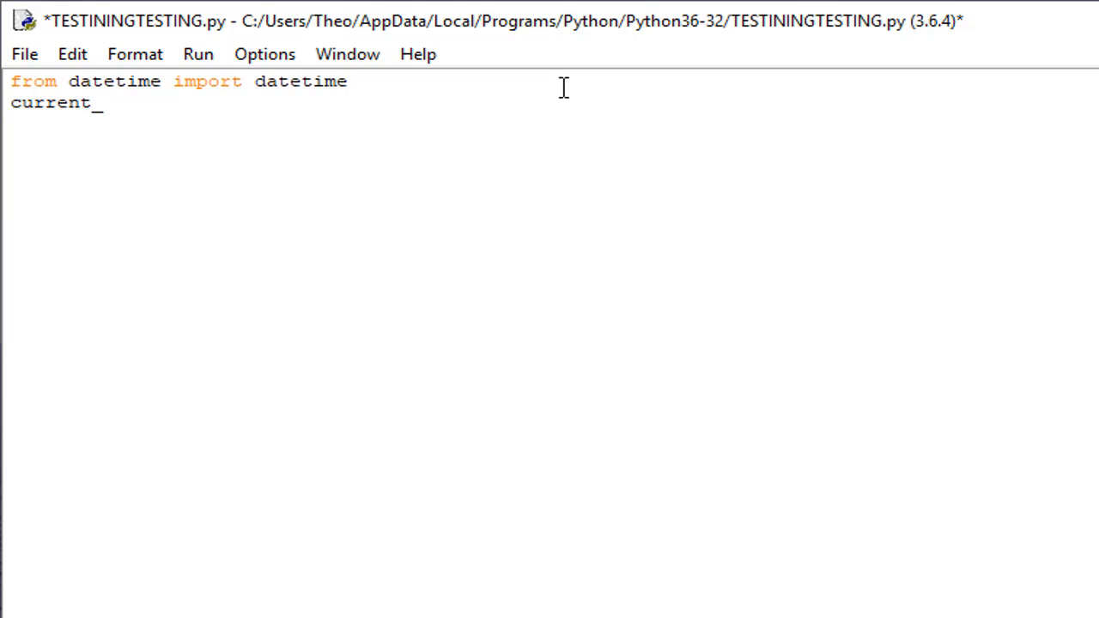
{"action": "type", "text": "da"}
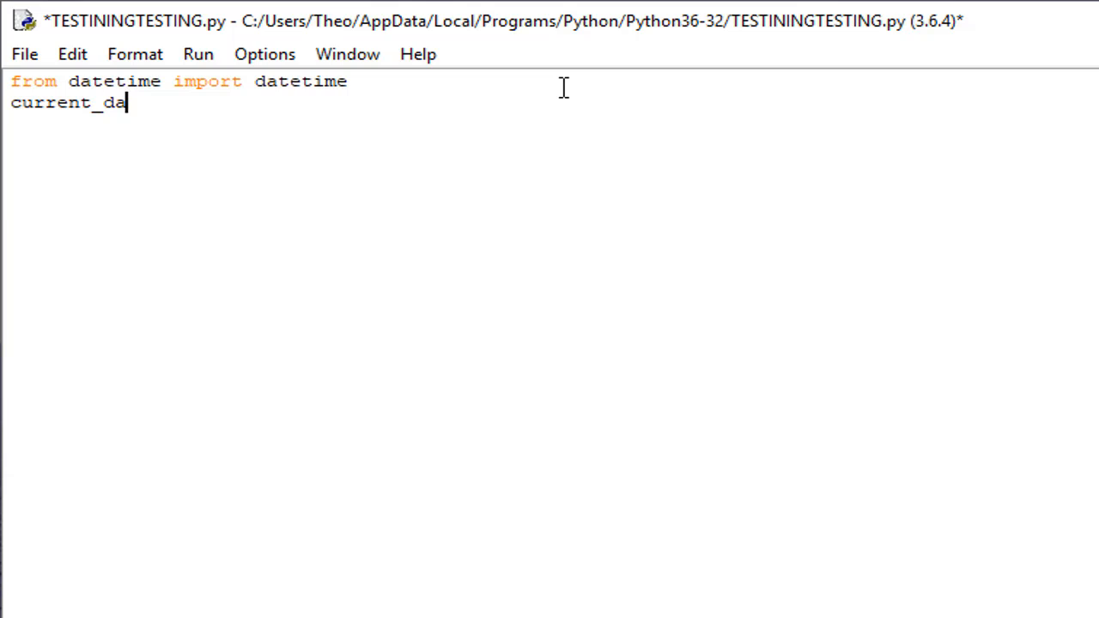
{"action": "type", "text": "te"}
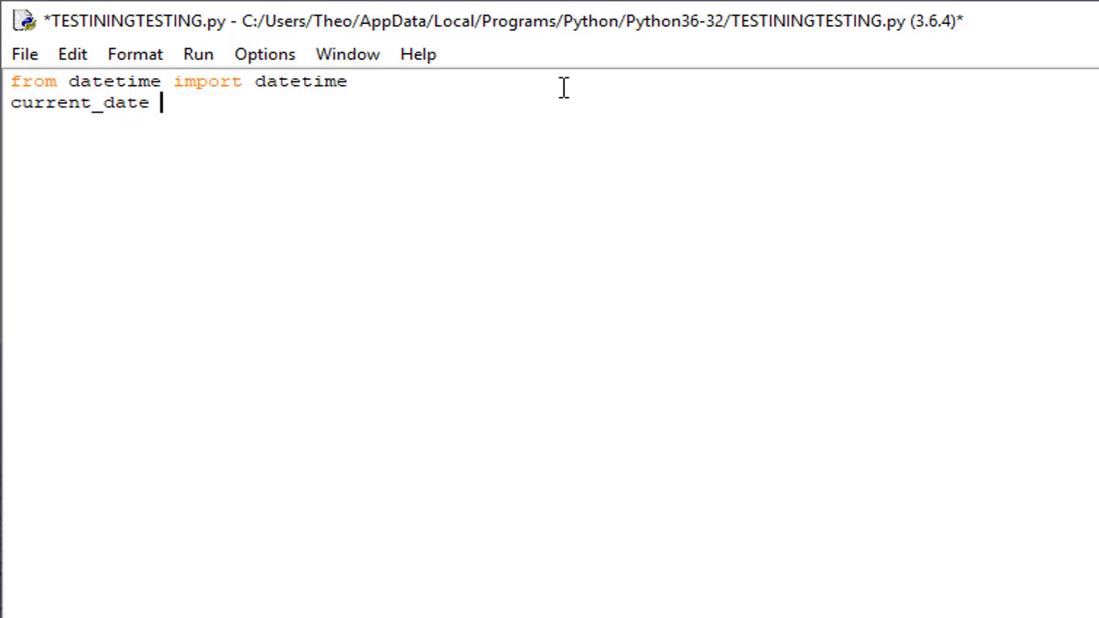
{"action": "type", "text": "="}
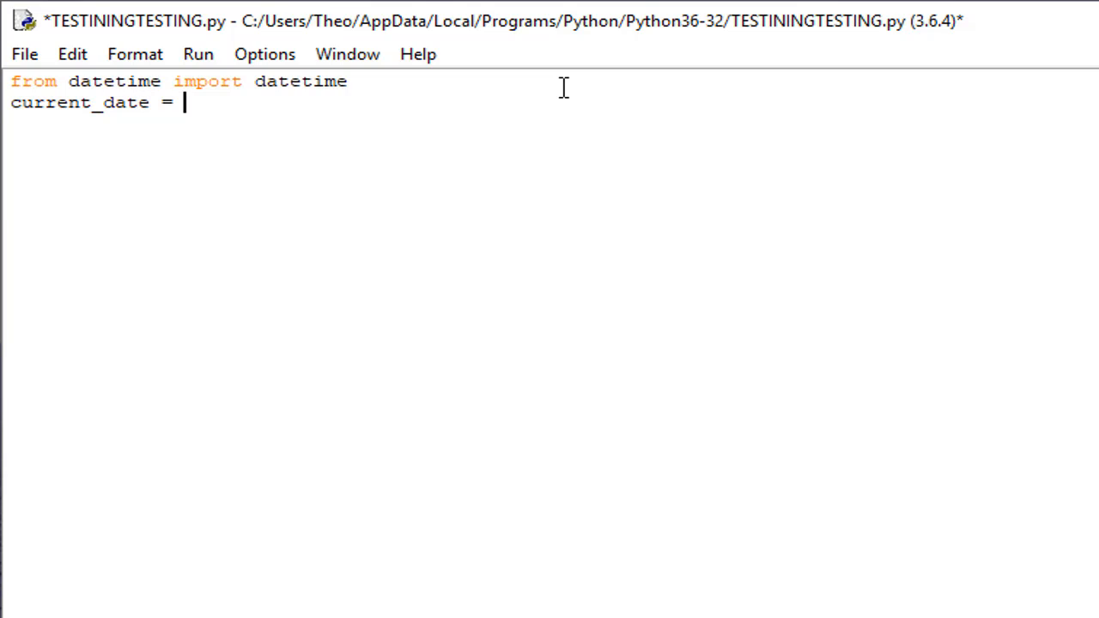
{"action": "type", "text": "date"}
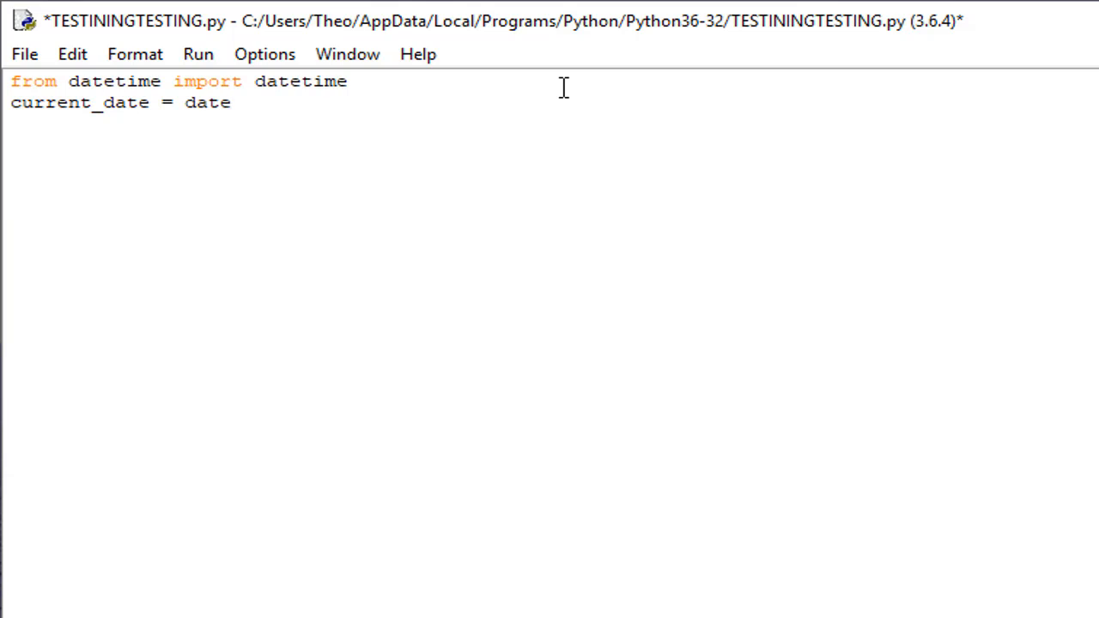
{"action": "type", "text": "t"}
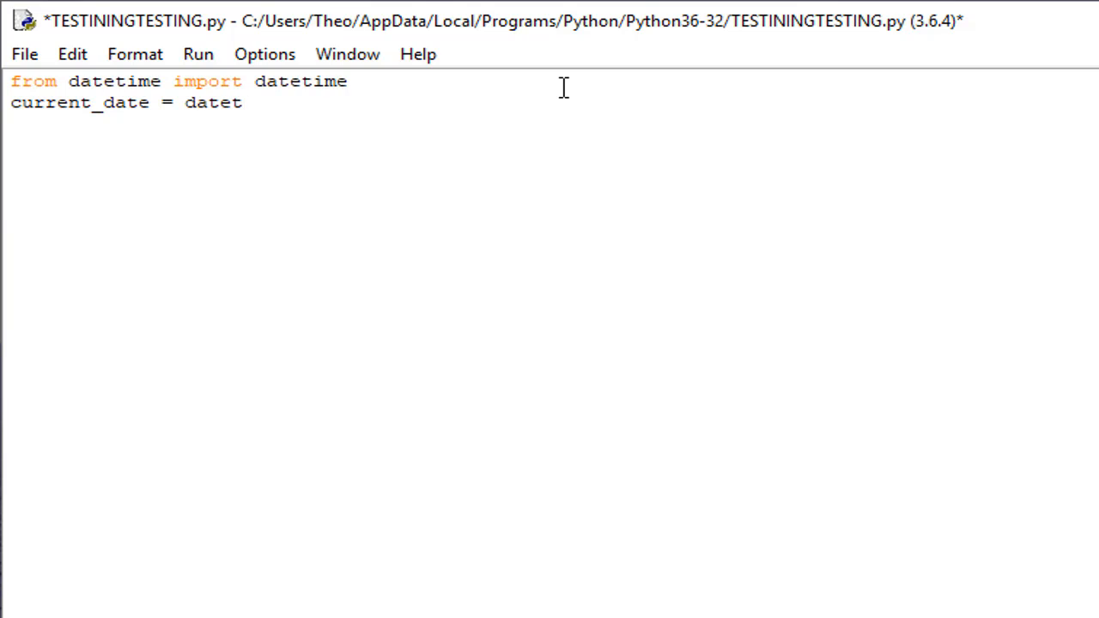
{"action": "type", "text": "ime"}
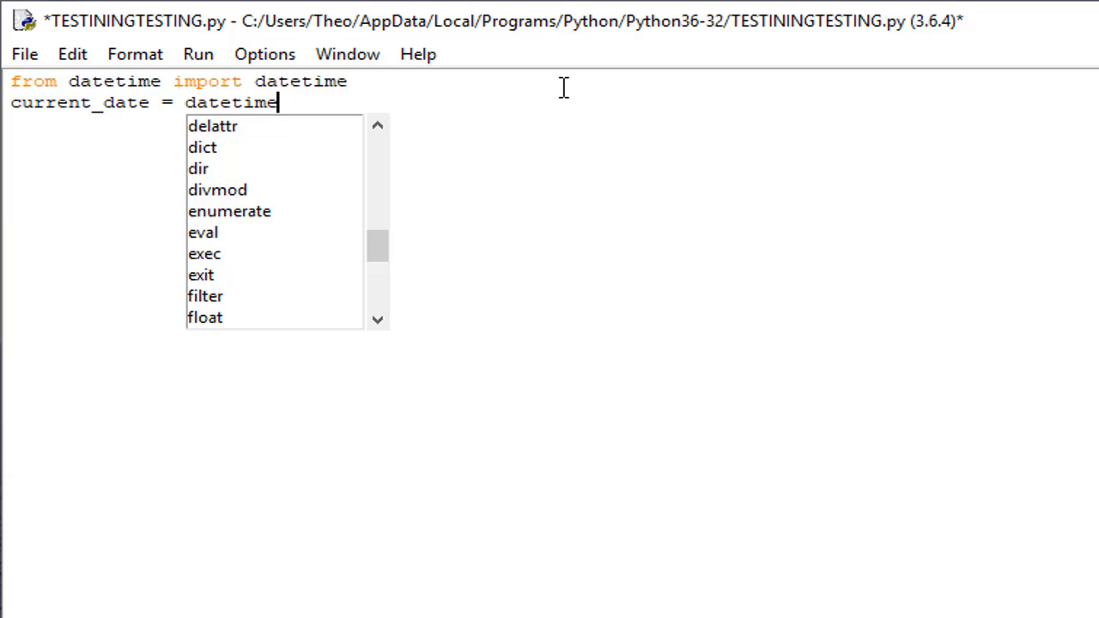
{"action": "type", "text": "."}
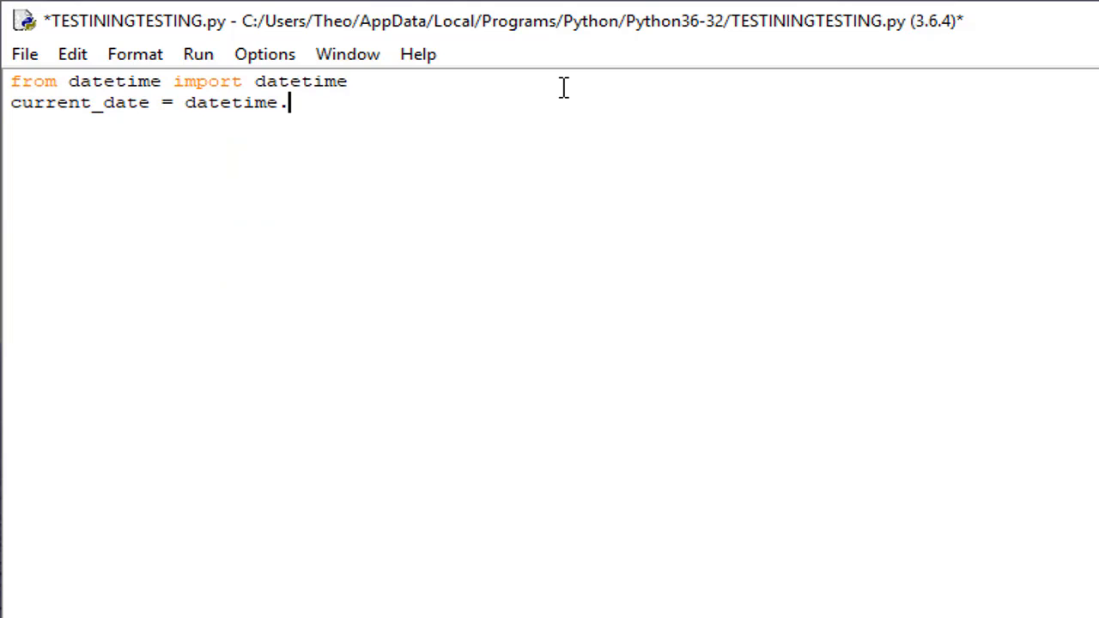
{"action": "type", "text": "now"}
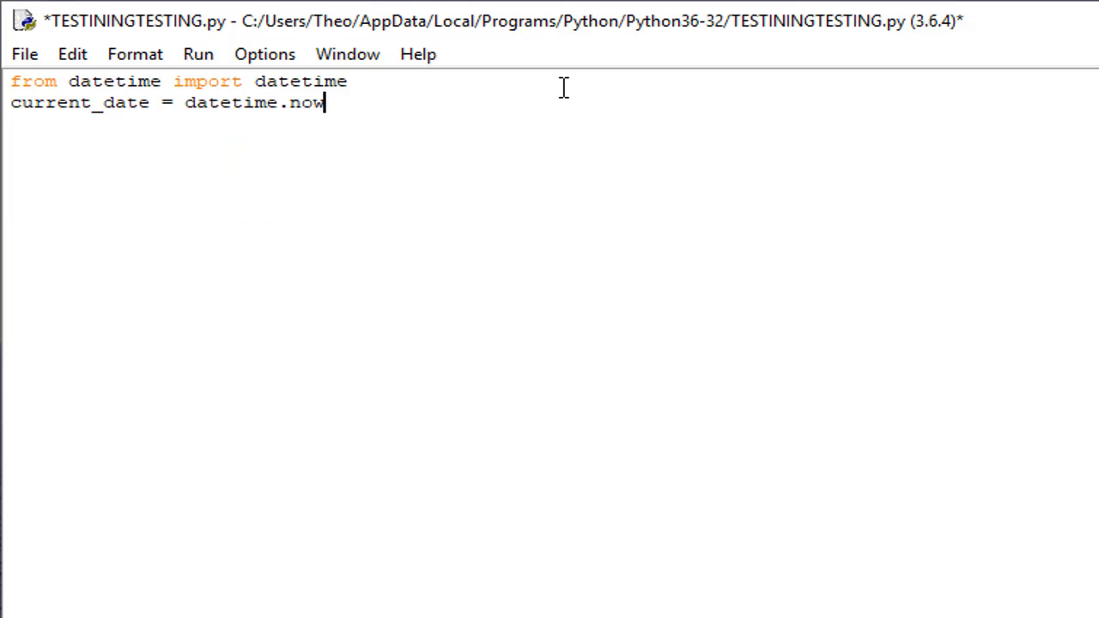
{"action": "type", "text": "()"}
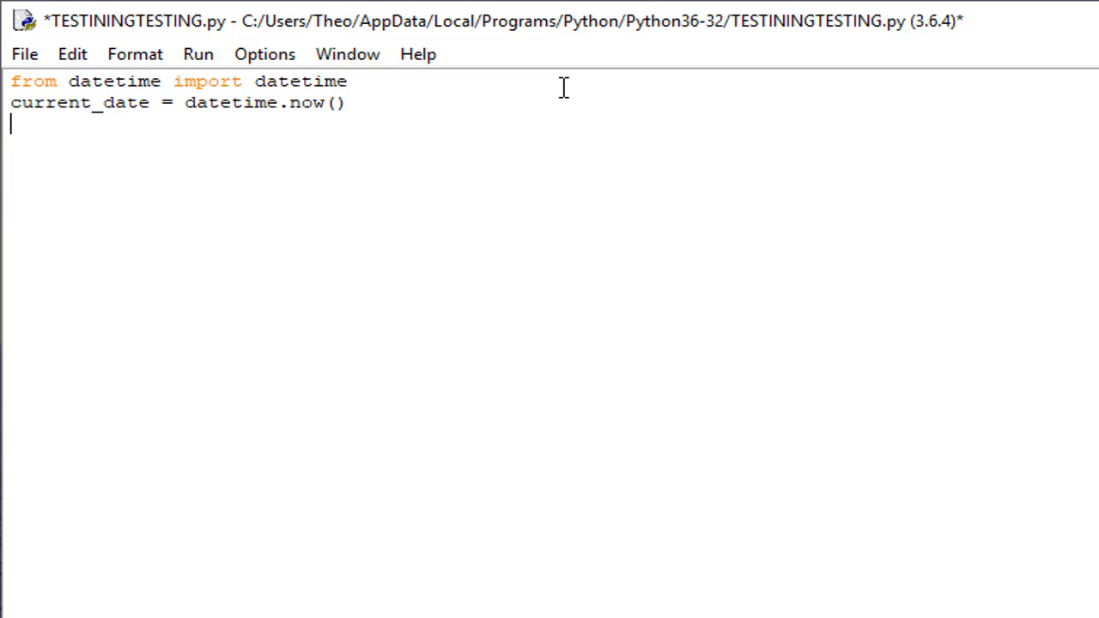
Step: Write the third line print('day: ' + str(current_date.day)) and start the next print
{"action": "type", "text": "prin"}
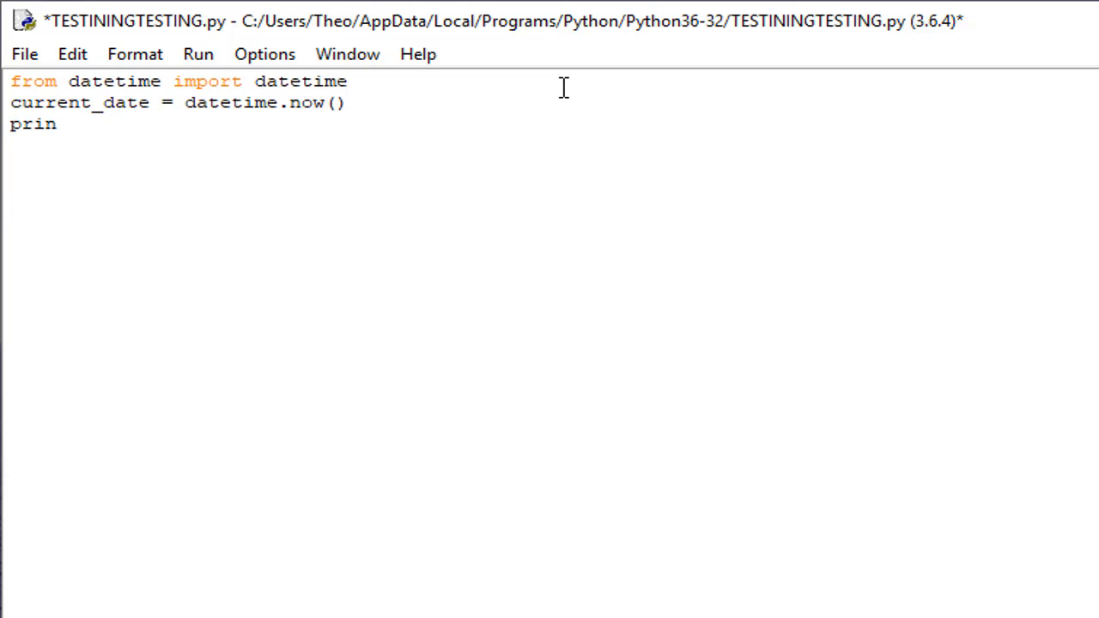
{"action": "type", "text": "t("}
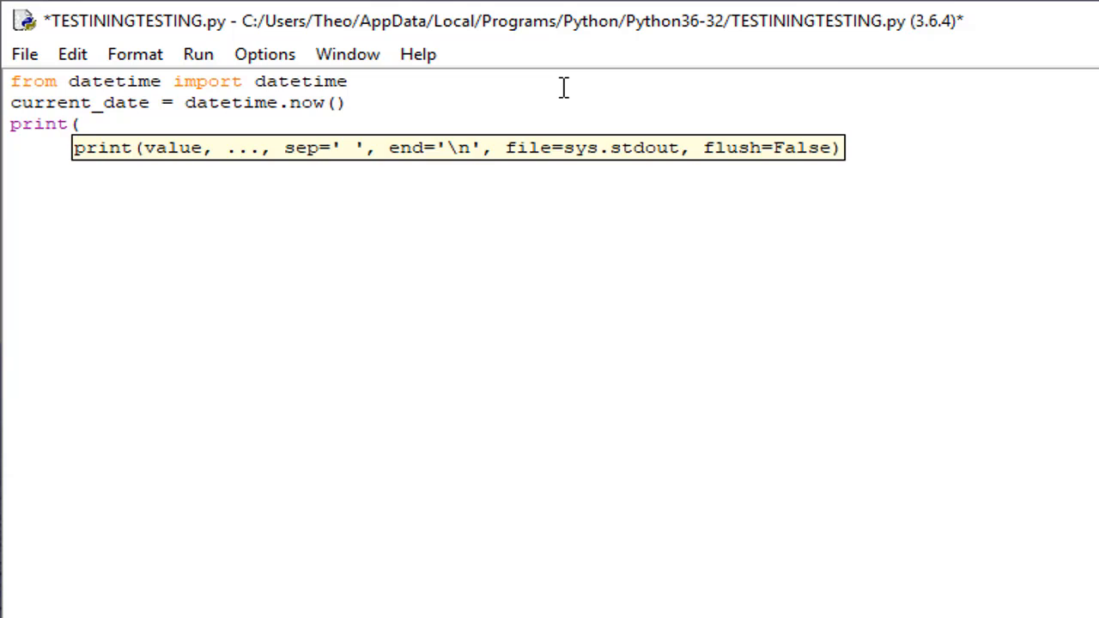
{"action": "type", "text": "'day"}
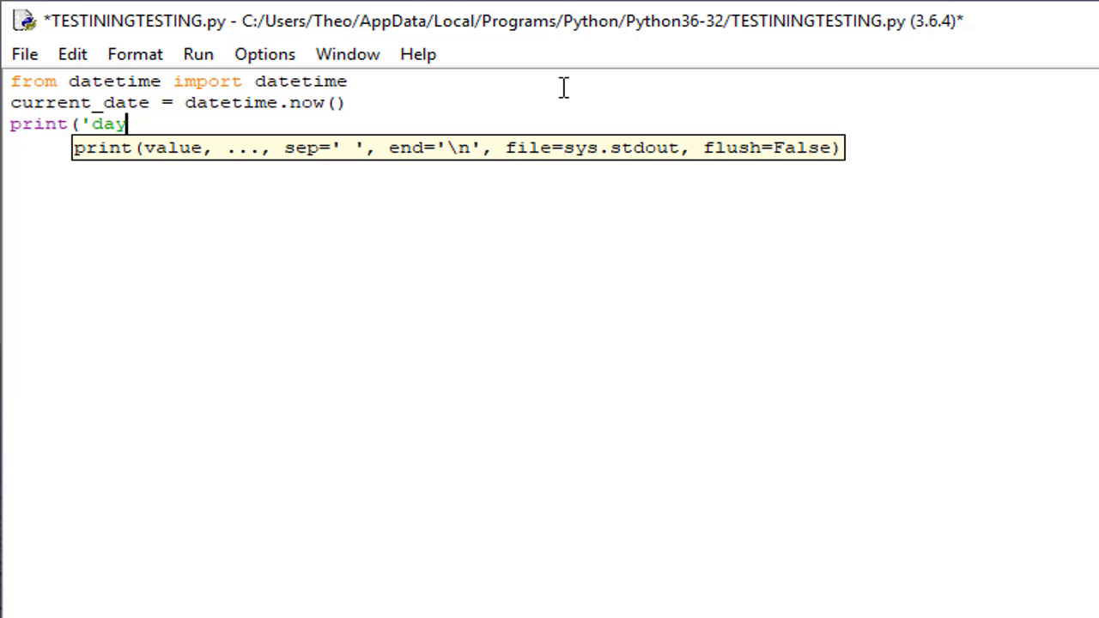
{"action": "type", "text": ": ' +"}
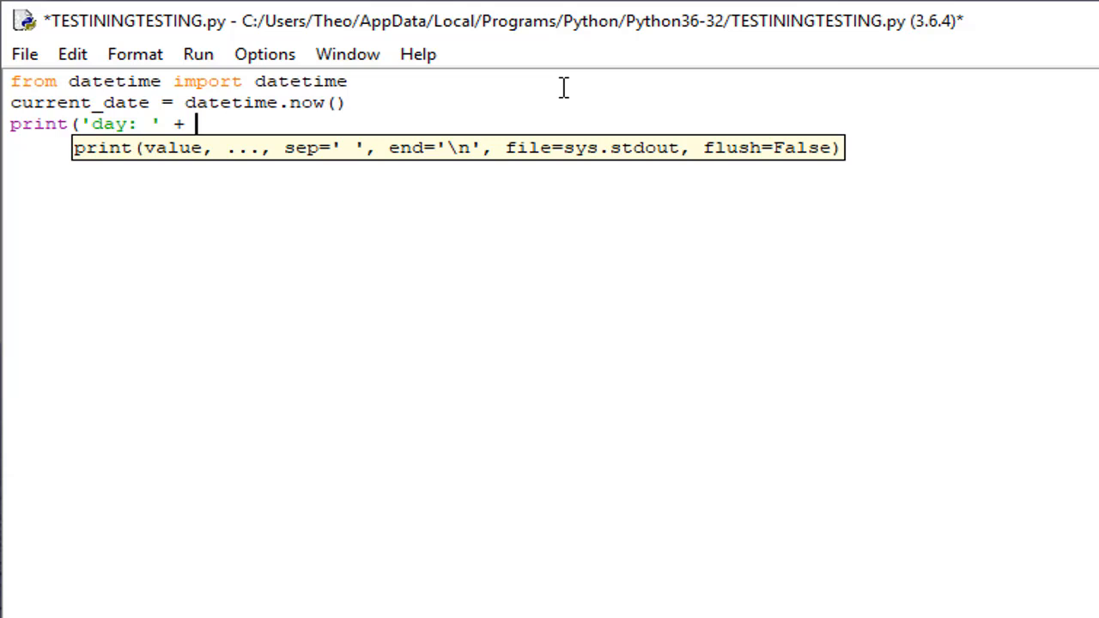
{"action": "type", "text": "str"}
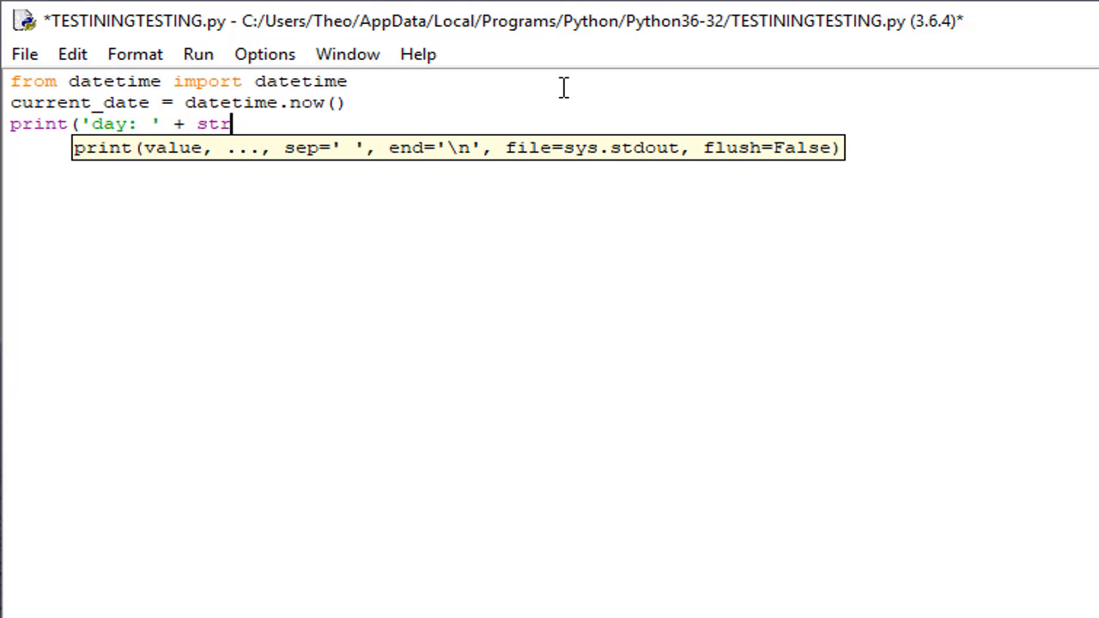
{"action": "type", "text": "(curr"}
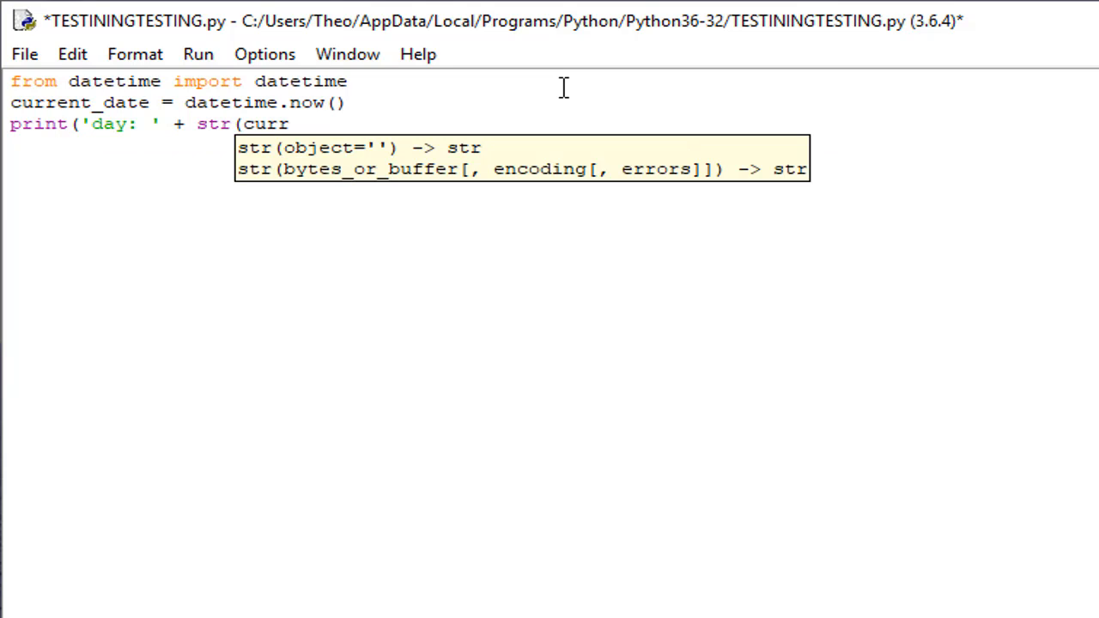
{"action": "type", "text": "ent"}
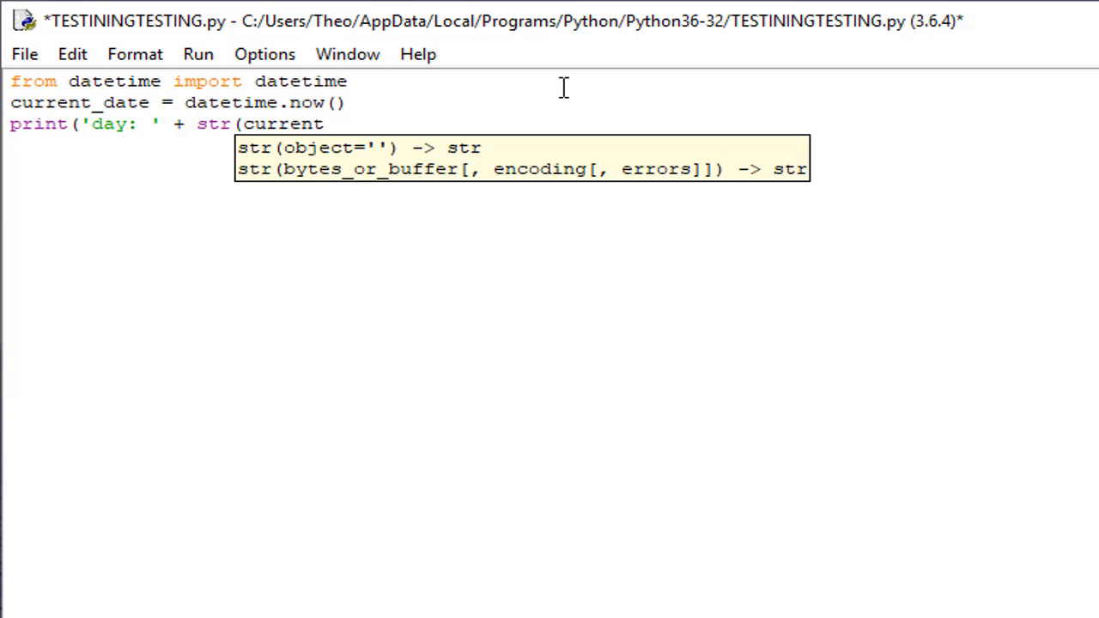
{"action": "type", "text": "_"}
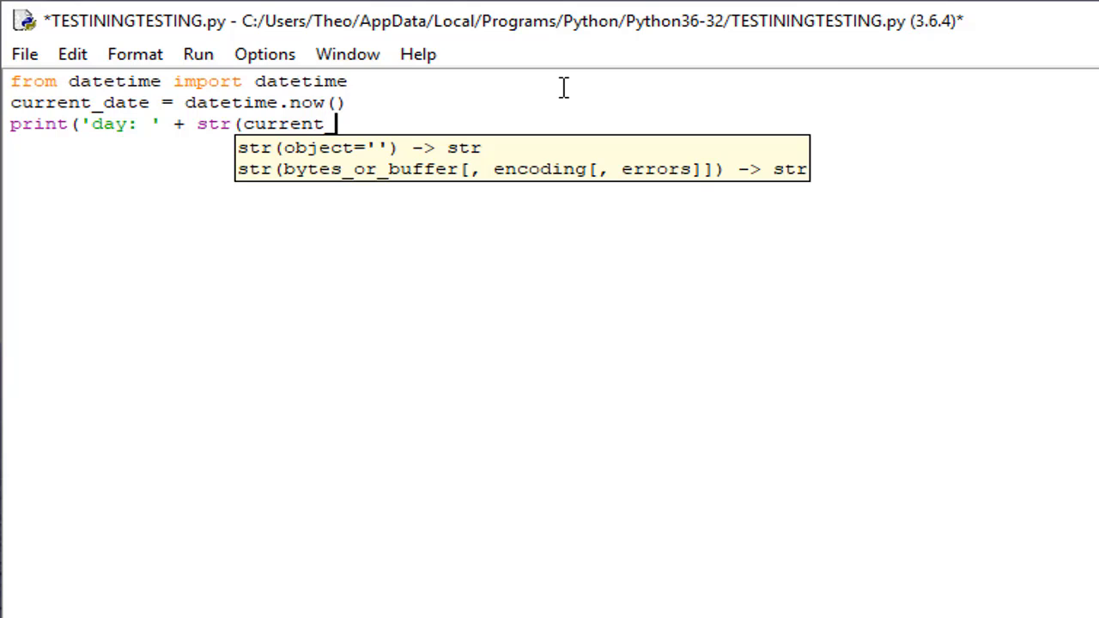
{"action": "type", "text": "date"}
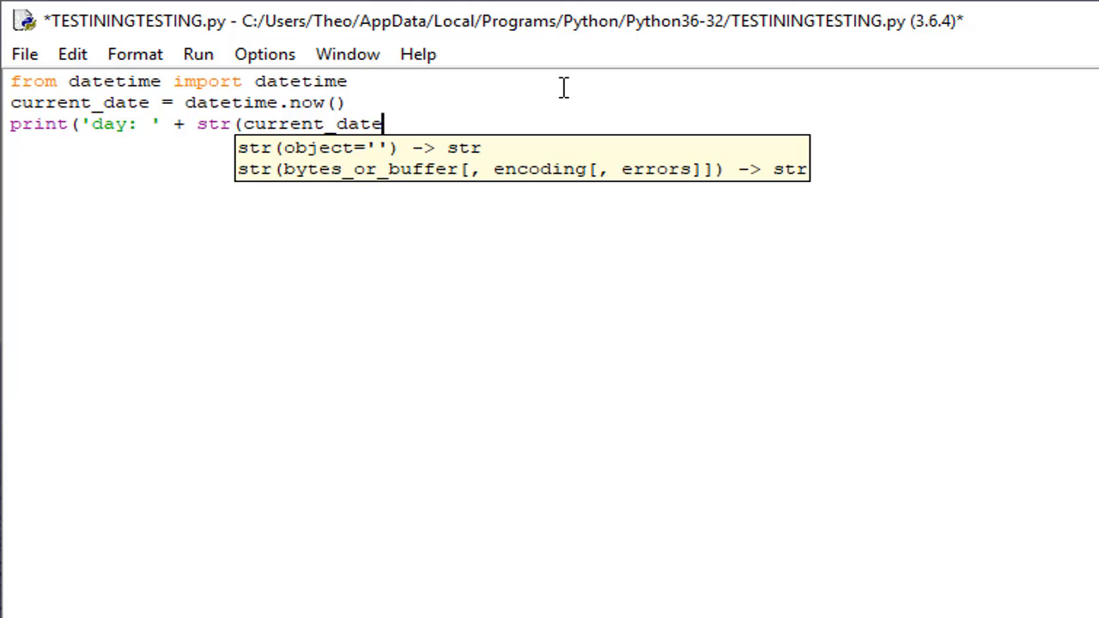
{"action": "type", "text": ".day"}
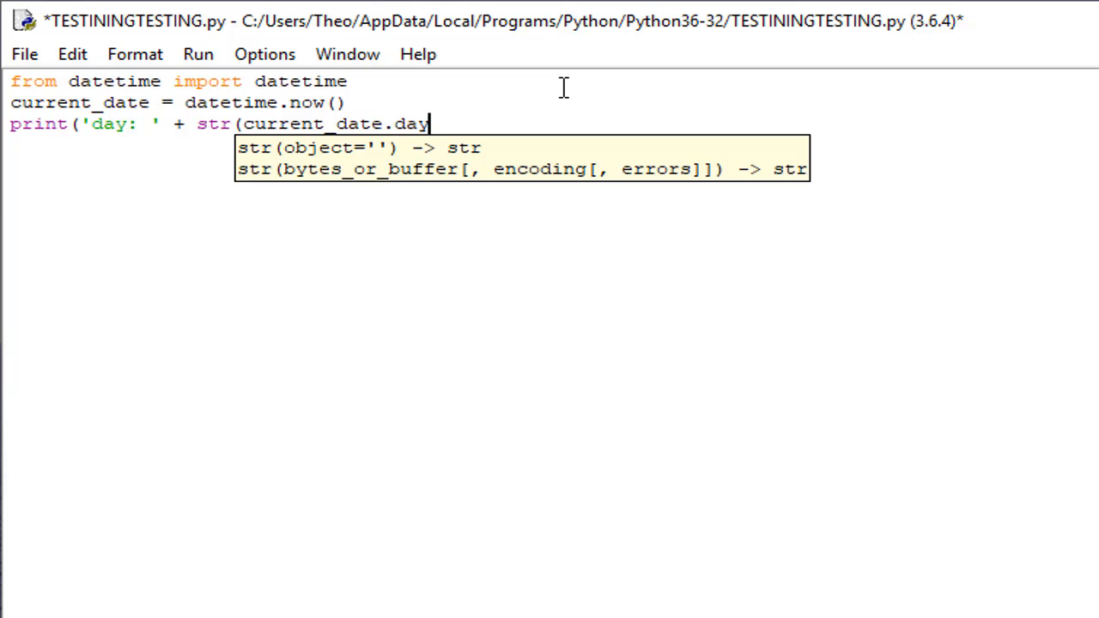
{"action": "type", "text": "))"}
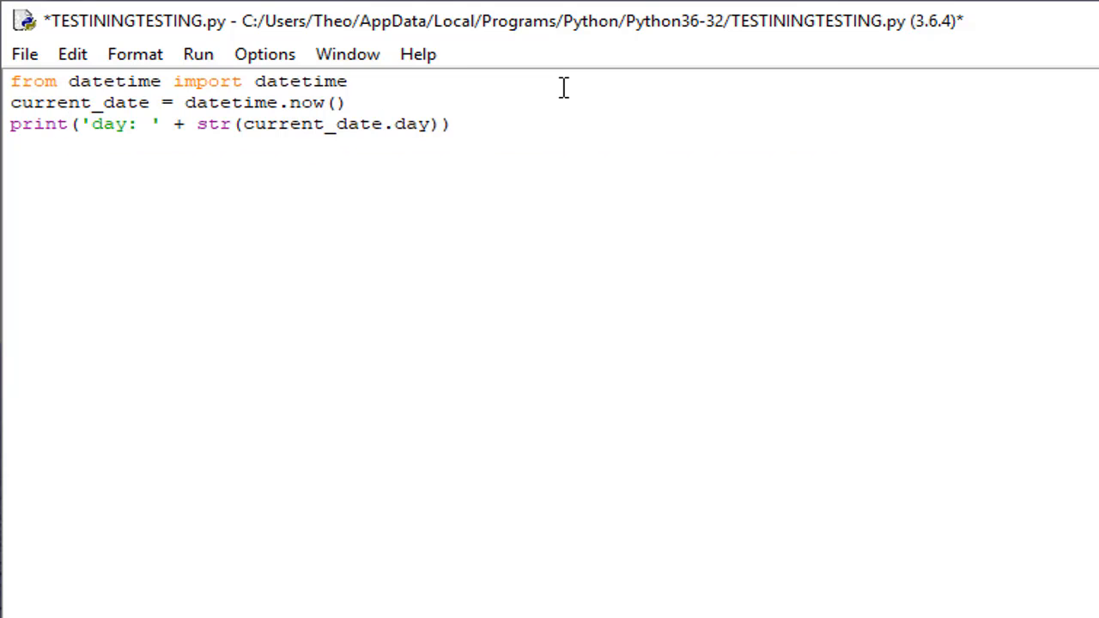
{"action": "left_click", "coordinate": [450, 123]}
{"action": "type", "text": "pri"}
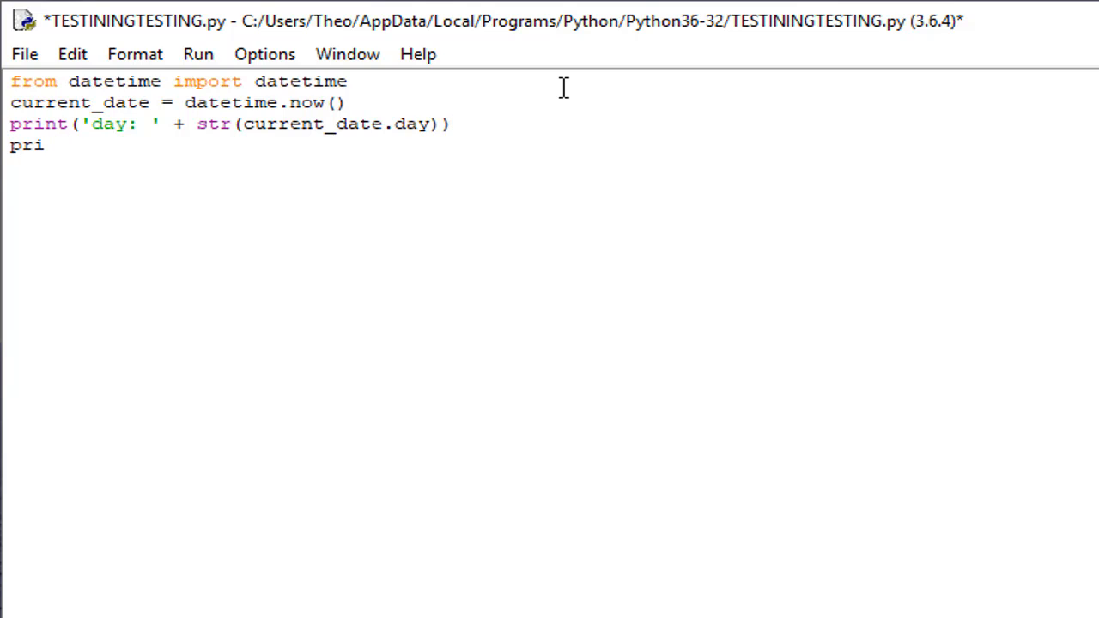
Step: Write the fourth line print('month: ' + str(current_date.month)) and start the next print
{"action": "type", "text": "nt("}
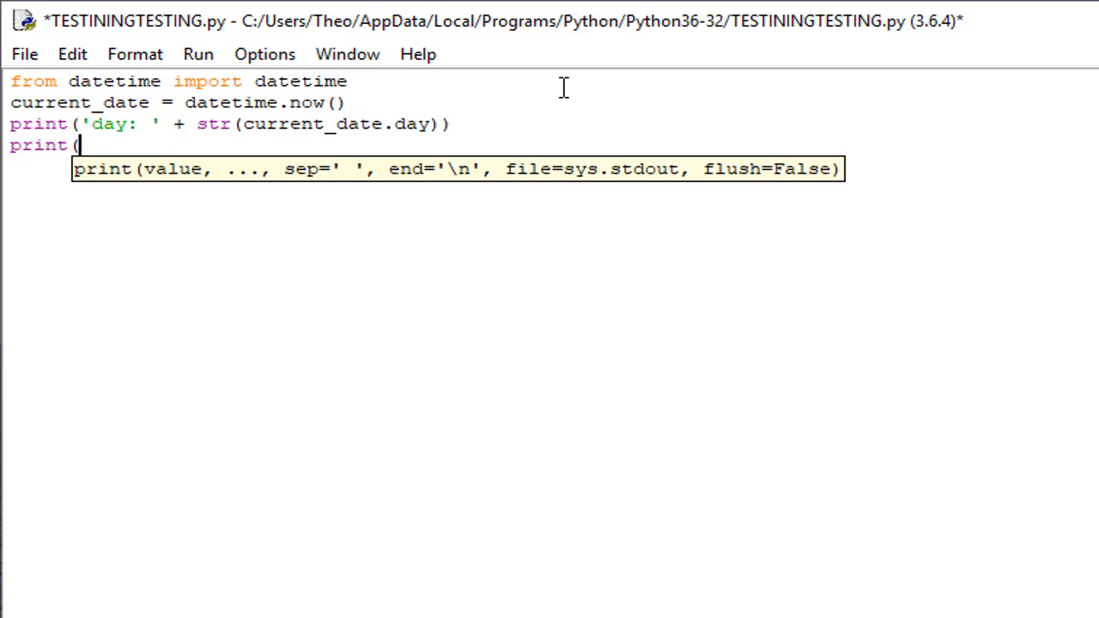
{"action": "type", "text": "'"}
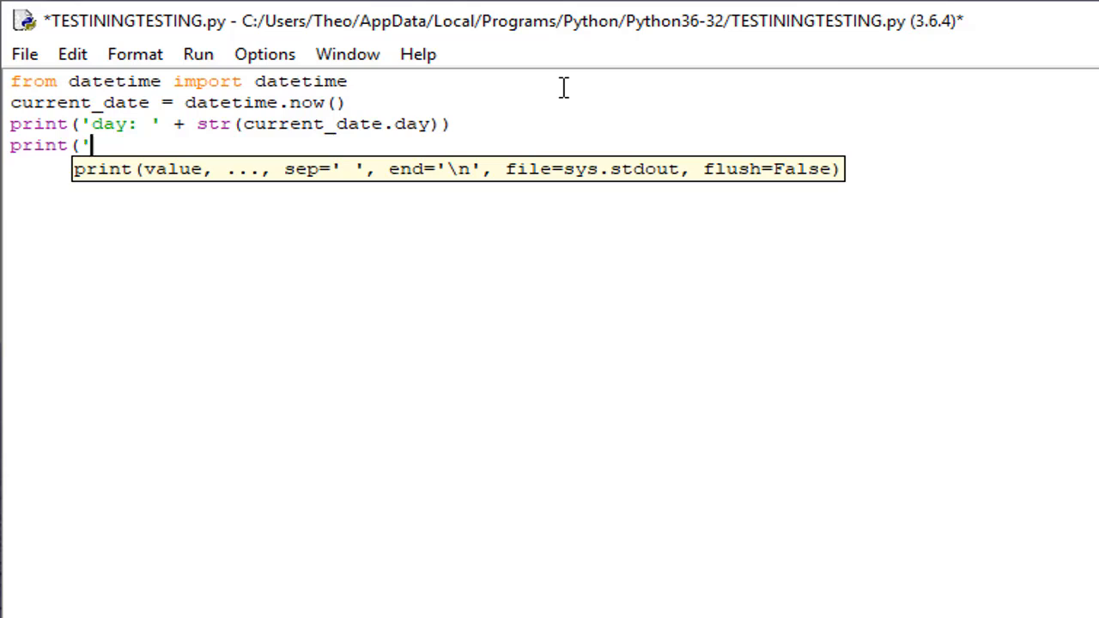
{"action": "type", "text": "month"}
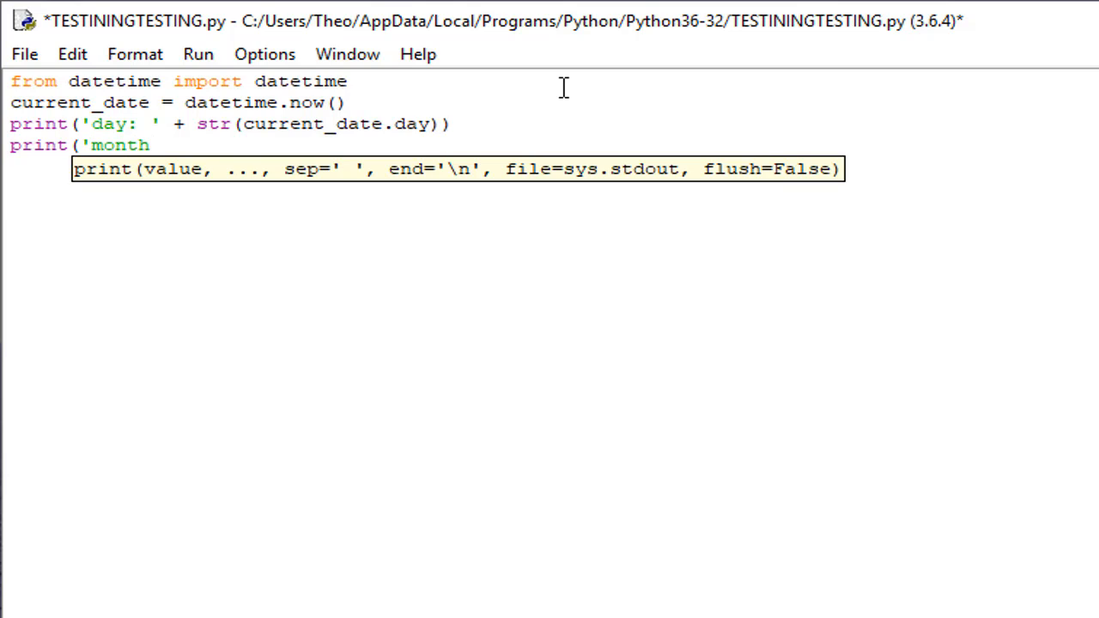
{"action": "type", "text": ":"}
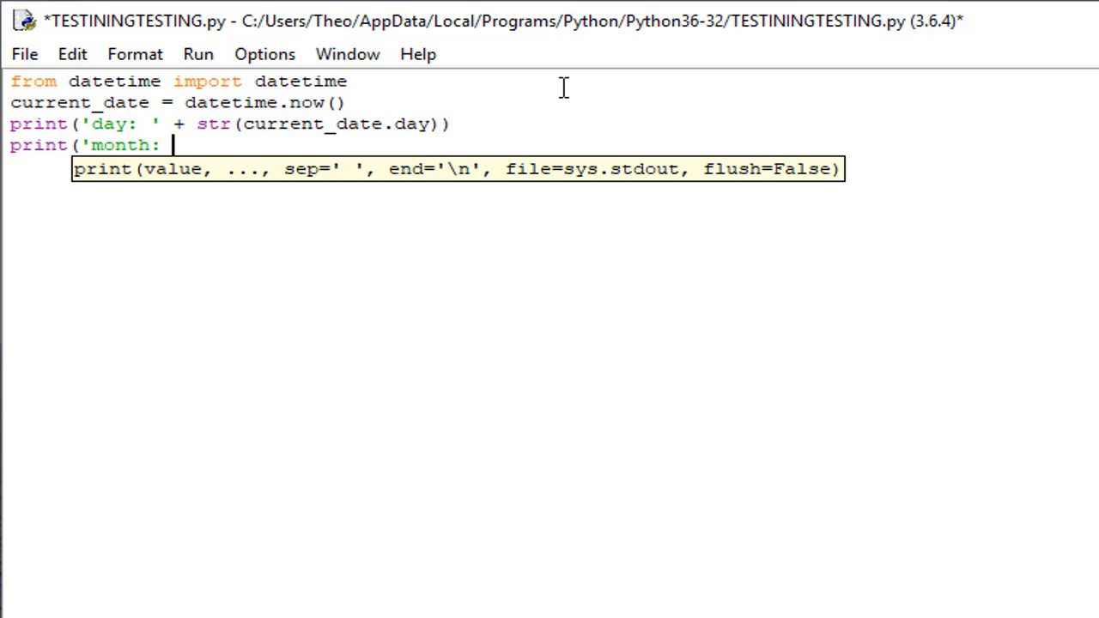
{"action": "type", "text": "+"}
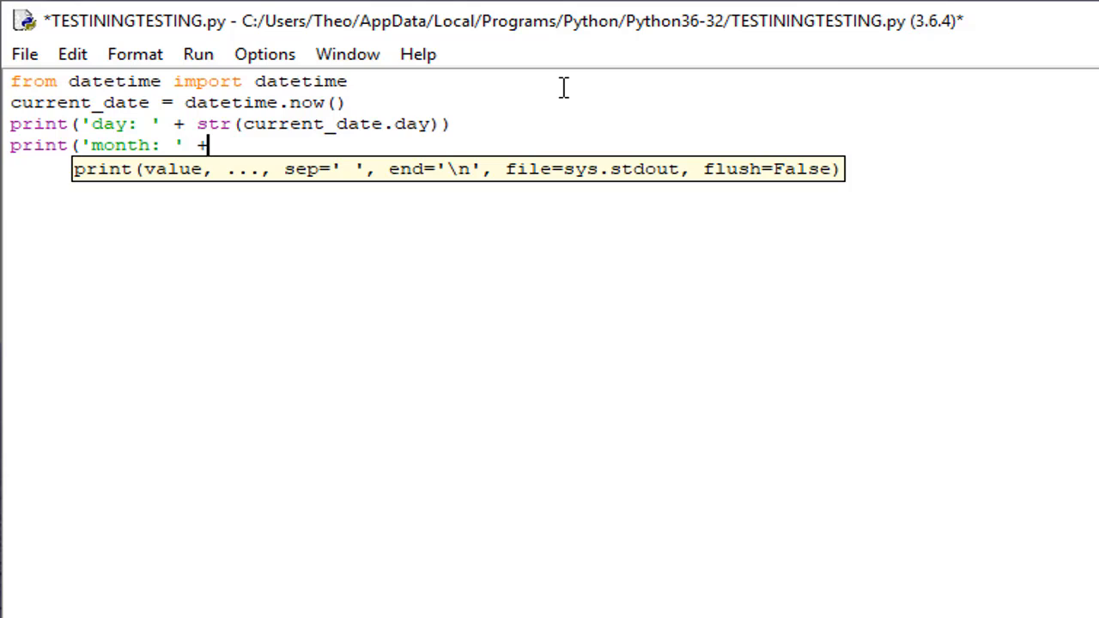
{"action": "type", "text": "s"}
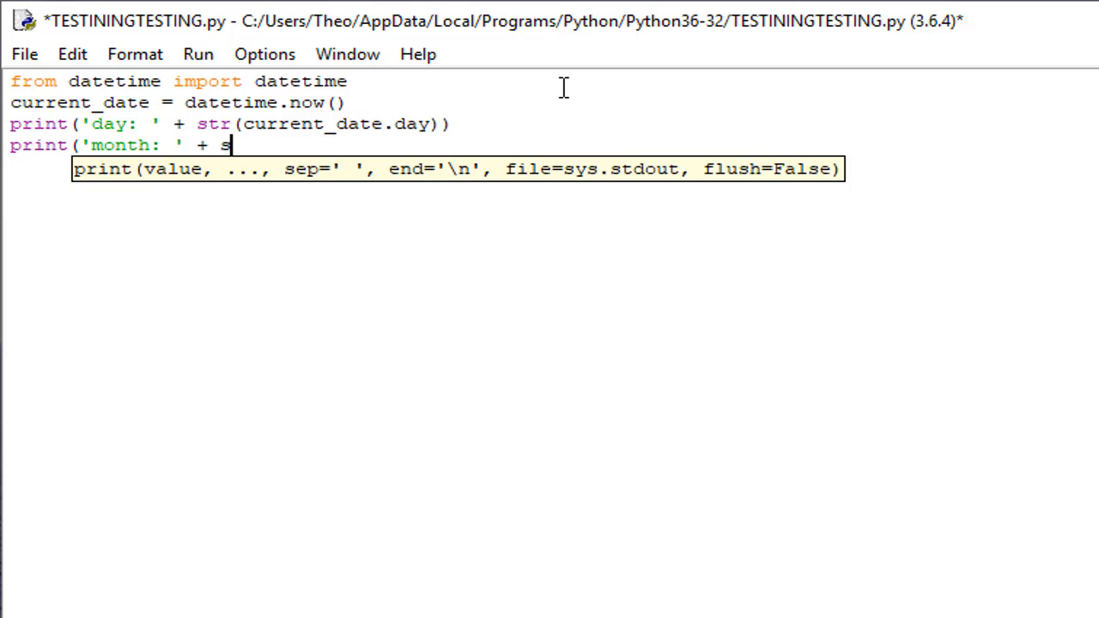
{"action": "type", "text": "tr("}
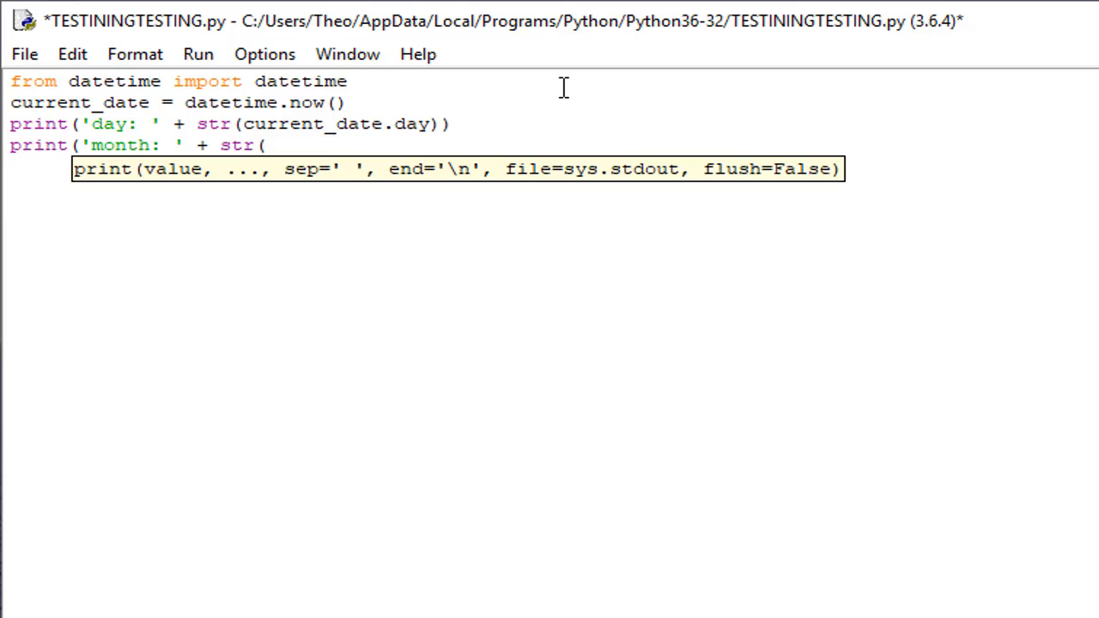
{"action": "type", "text": "current"}
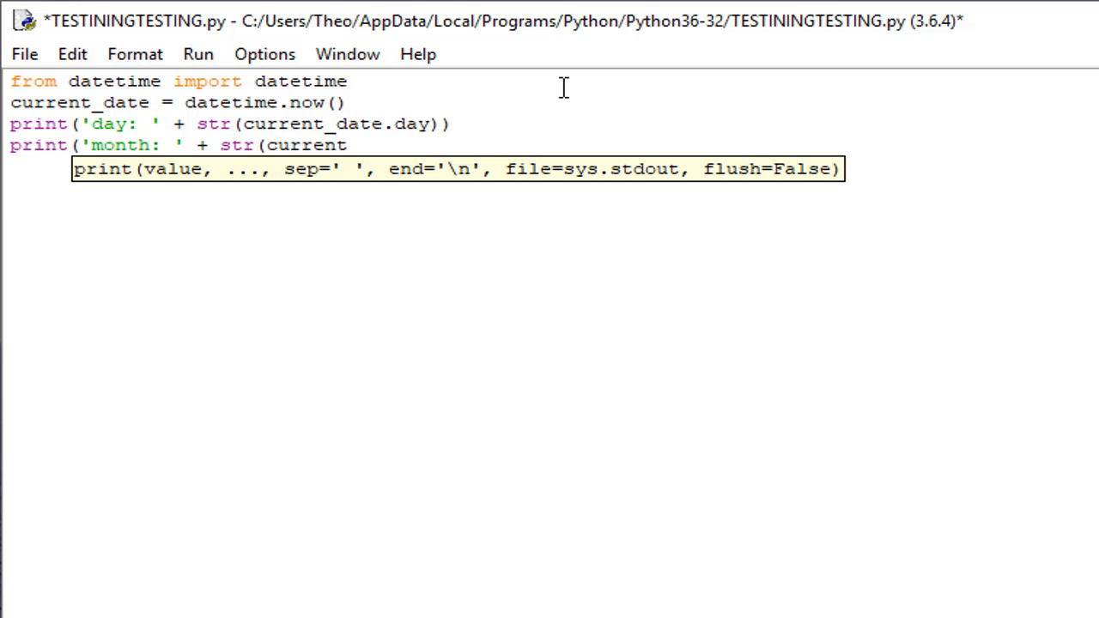
{"action": "type", "text": "_d"}
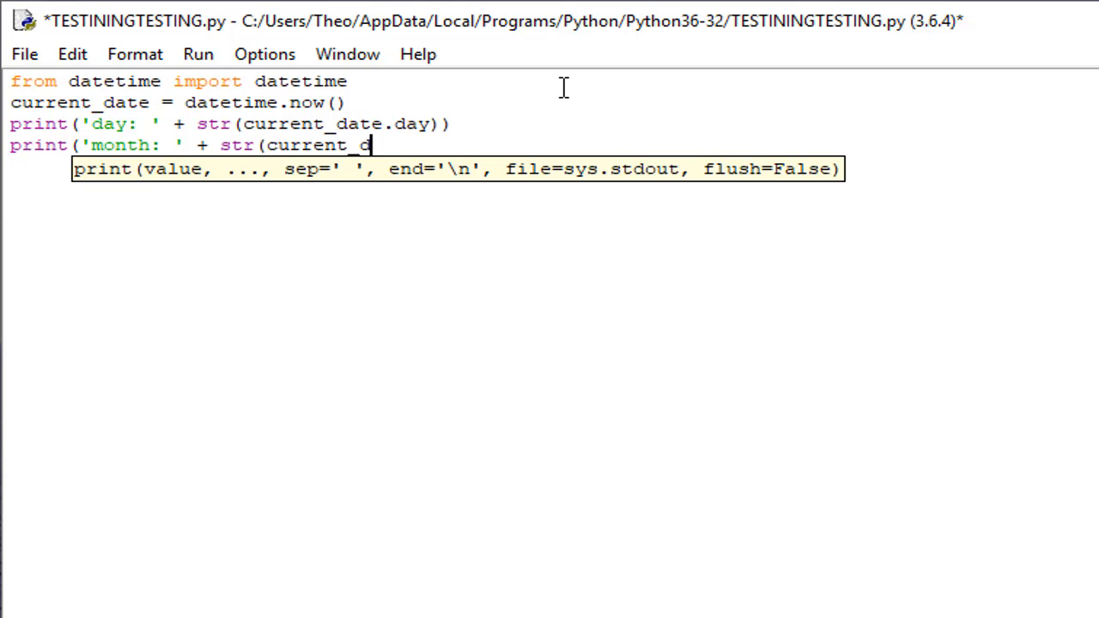
{"action": "type", "text": "ate"}
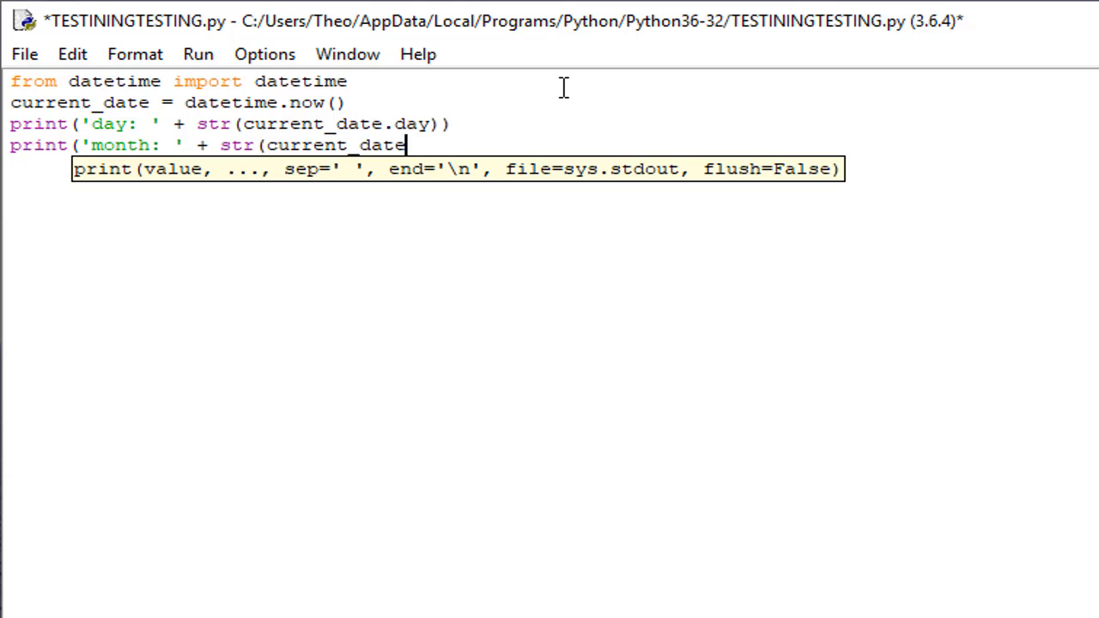
{"action": "type", "text": ".mo"}
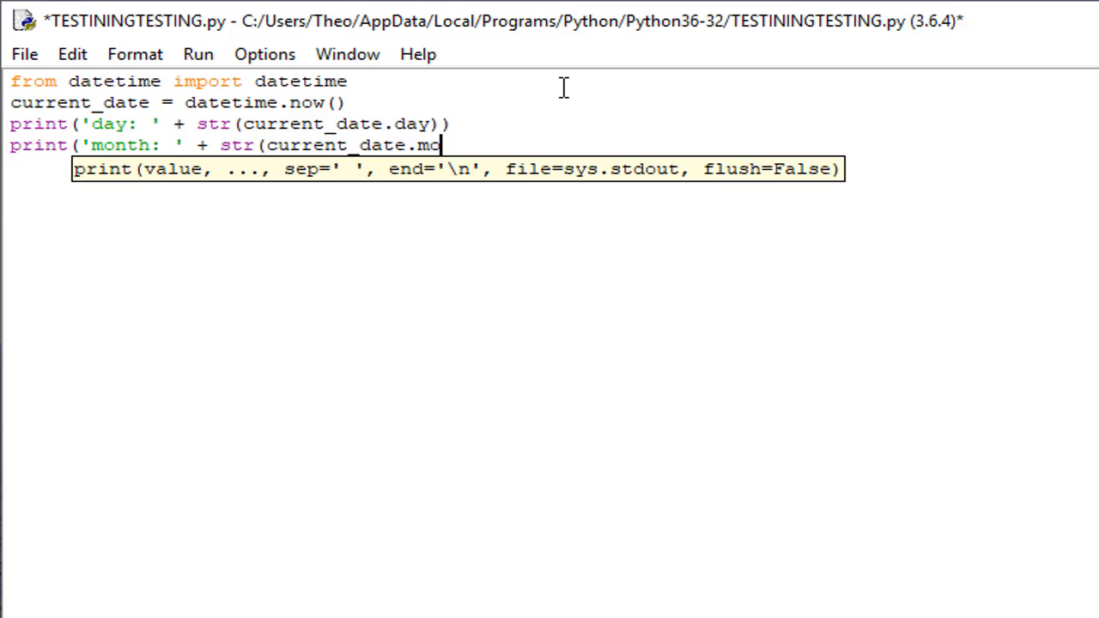
{"action": "type", "text": "nth"}
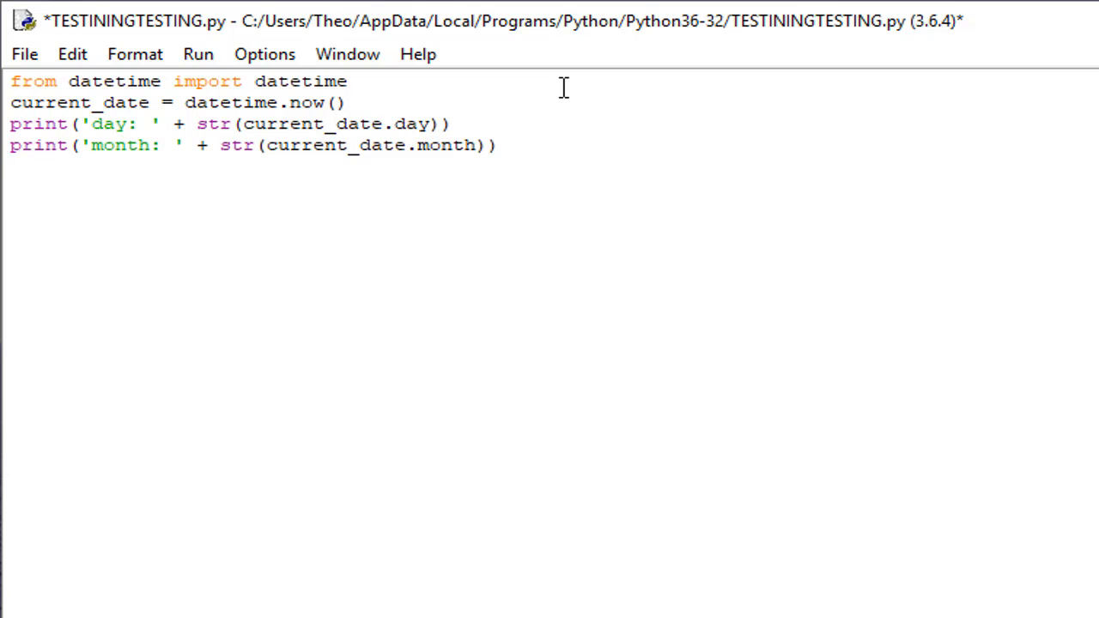
{"action": "type", "text": "print"}
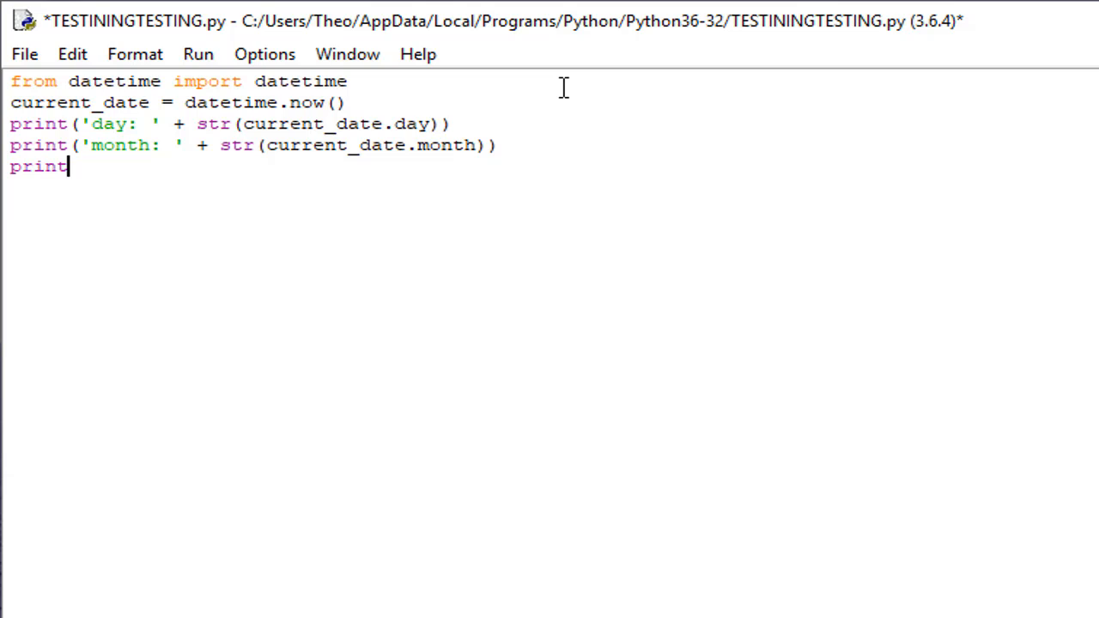
Step: Complete the fifth line print('year: ' + str(current_date.year))
{"action": "type", "text": "('"}
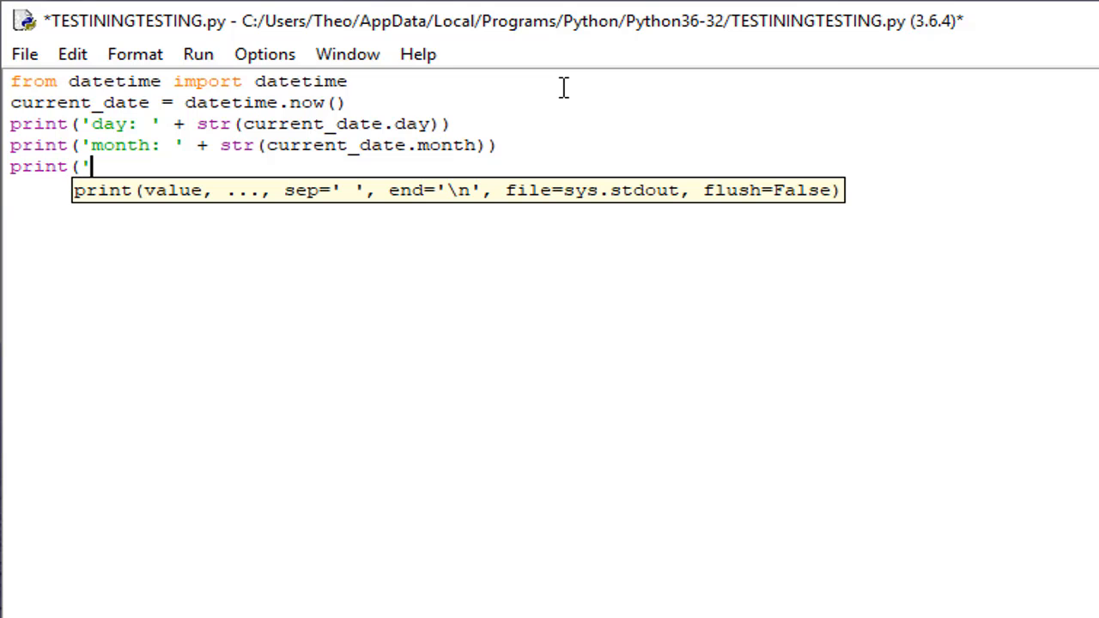
{"action": "type", "text": "year"}
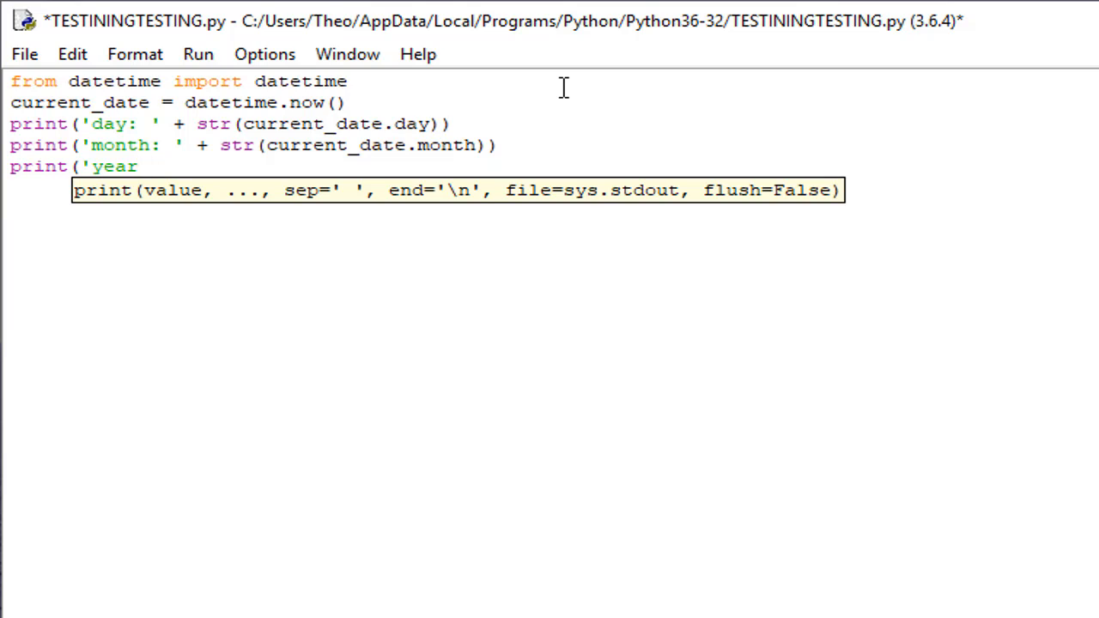
{"action": "type", "text": ": '"}
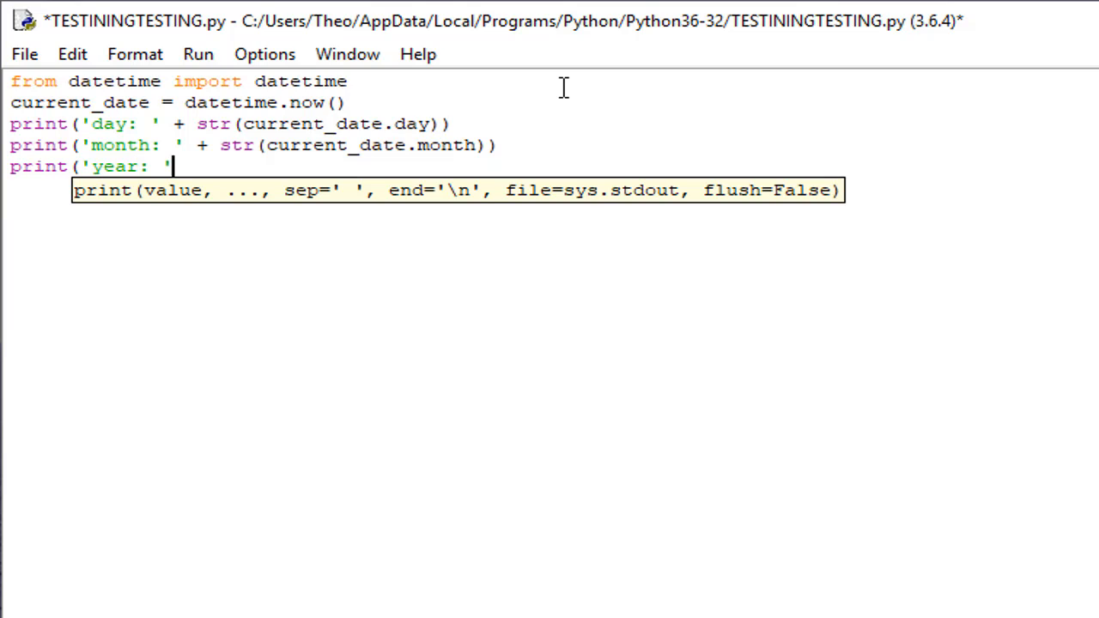
{"action": "type", "text": "="}
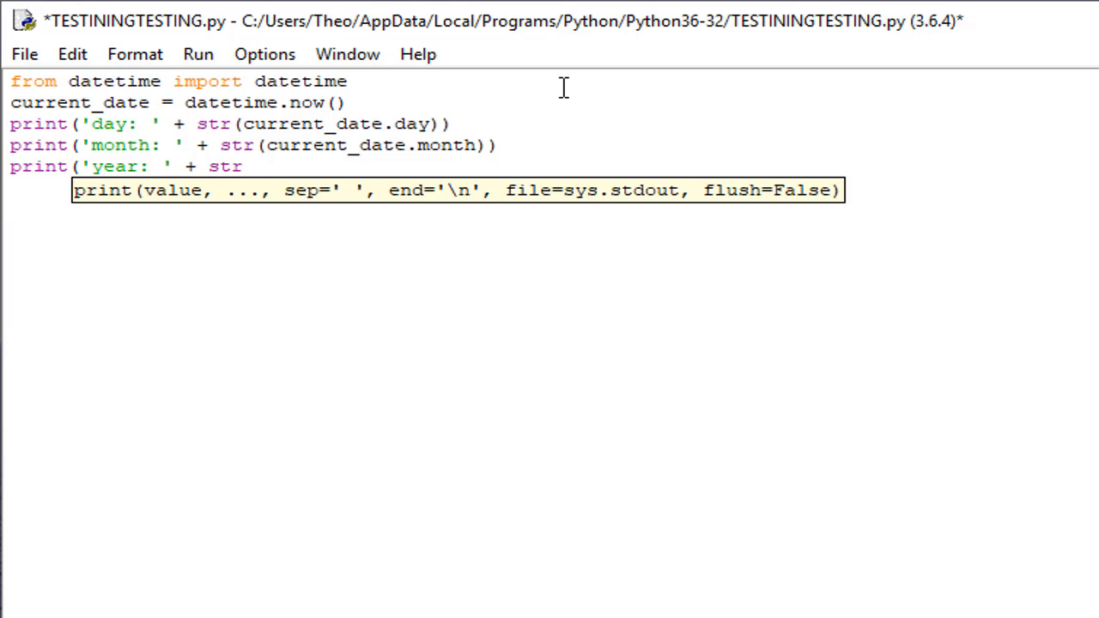
{"action": "type", "text": "(curr"}
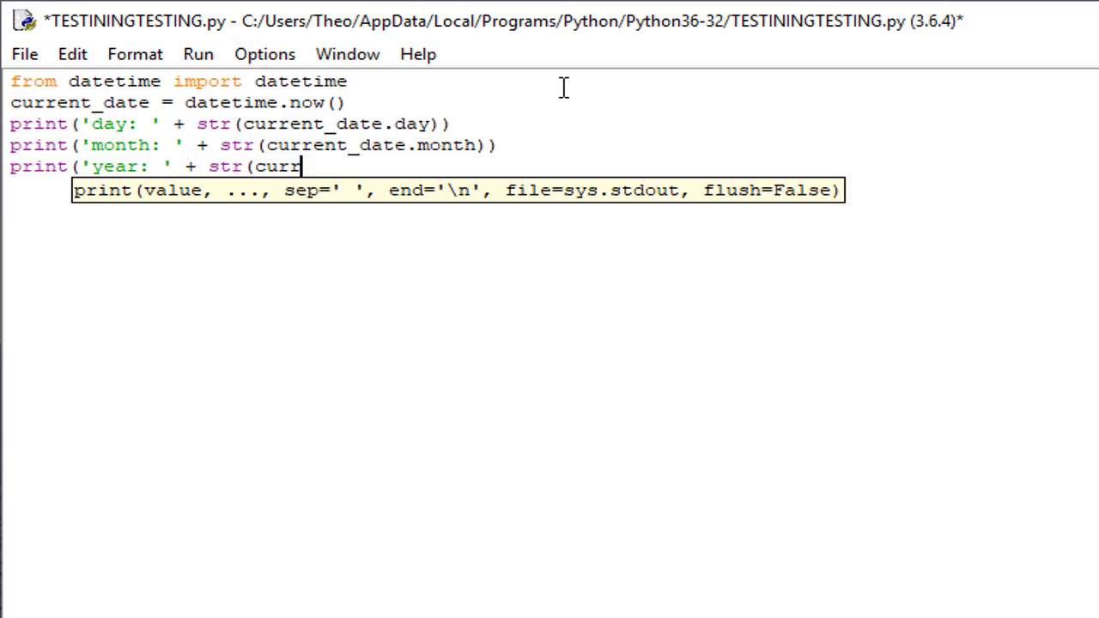
{"action": "type", "text": "ent"}
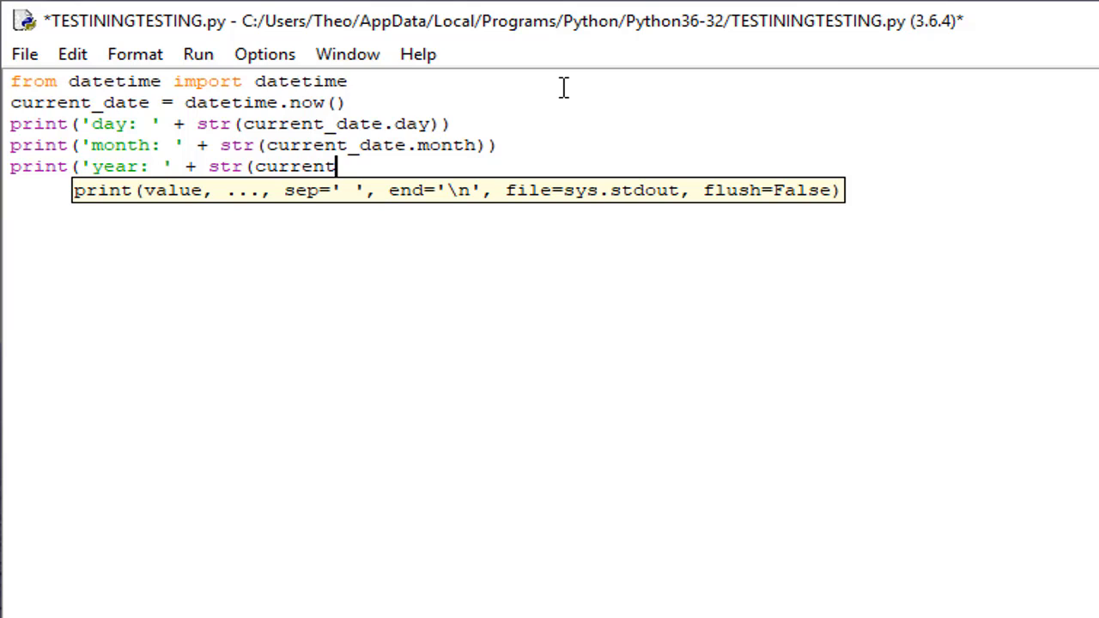
{"action": "type", "text": "_dat"}
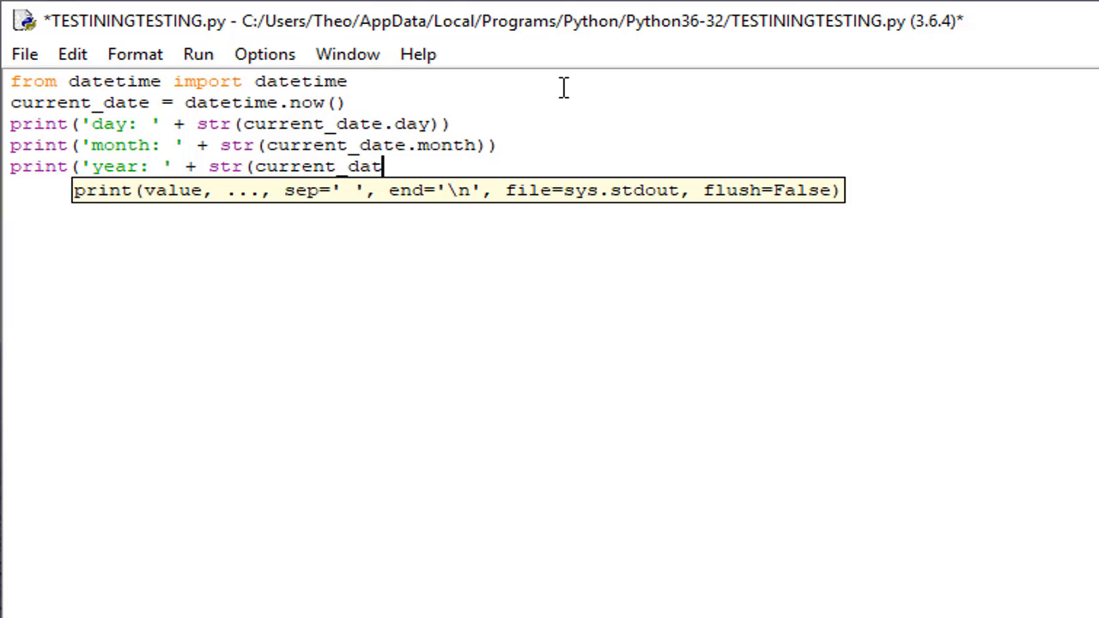
{"action": "type", "text": "e.year"}
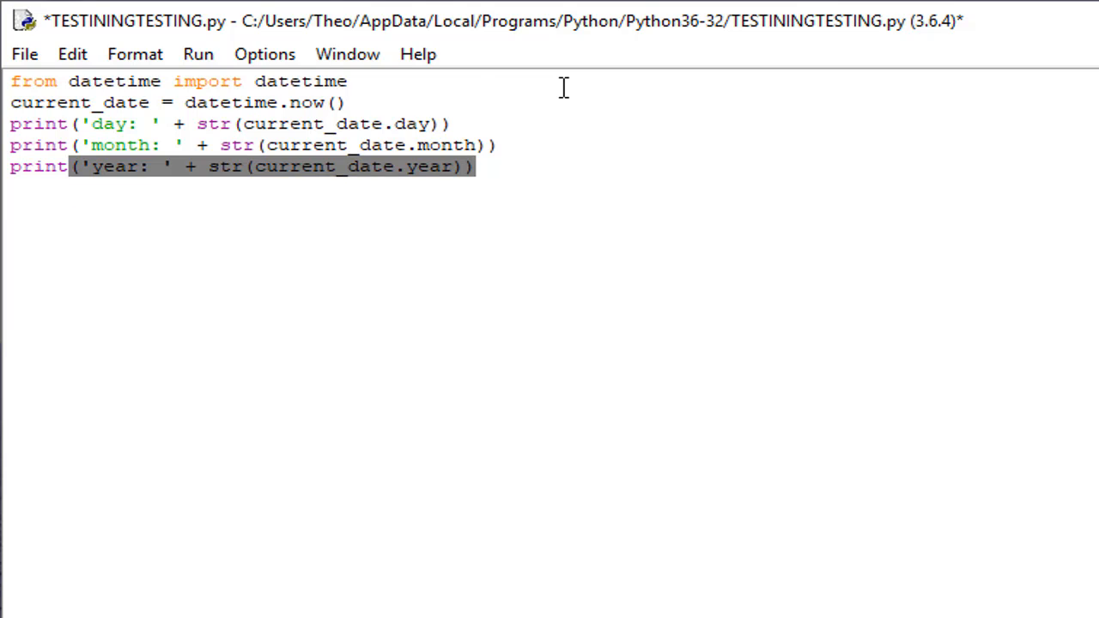
Step: Save and run the module so the shell shows day: 1, month: 10, year: 2019
{"action": "left_click", "coordinate": [198, 53]}
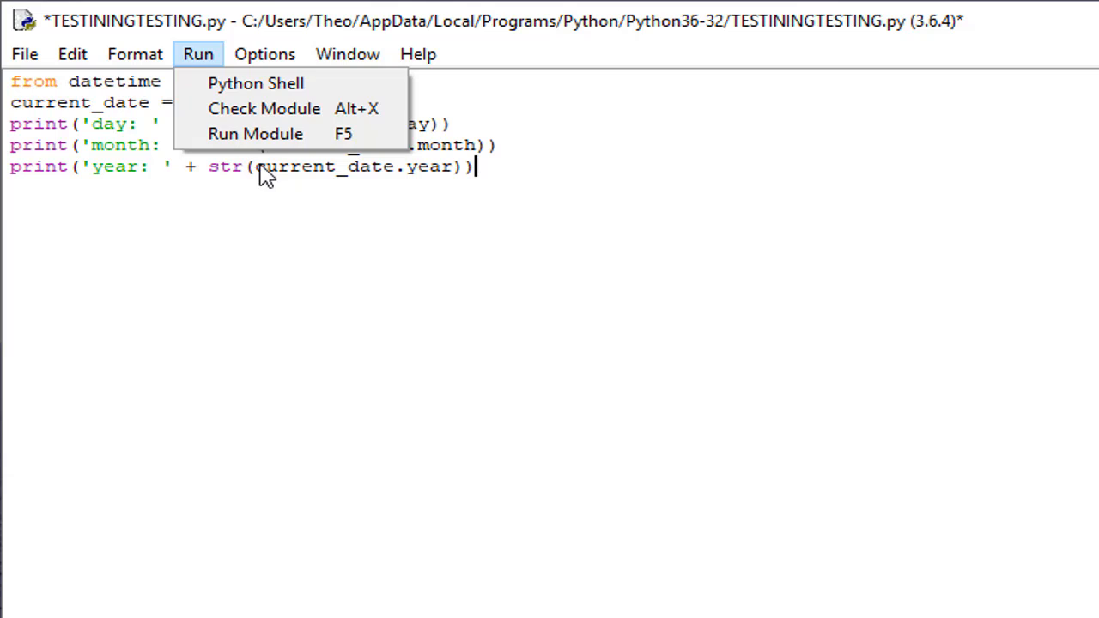
{"action": "left_click", "coordinate": [254, 134]}
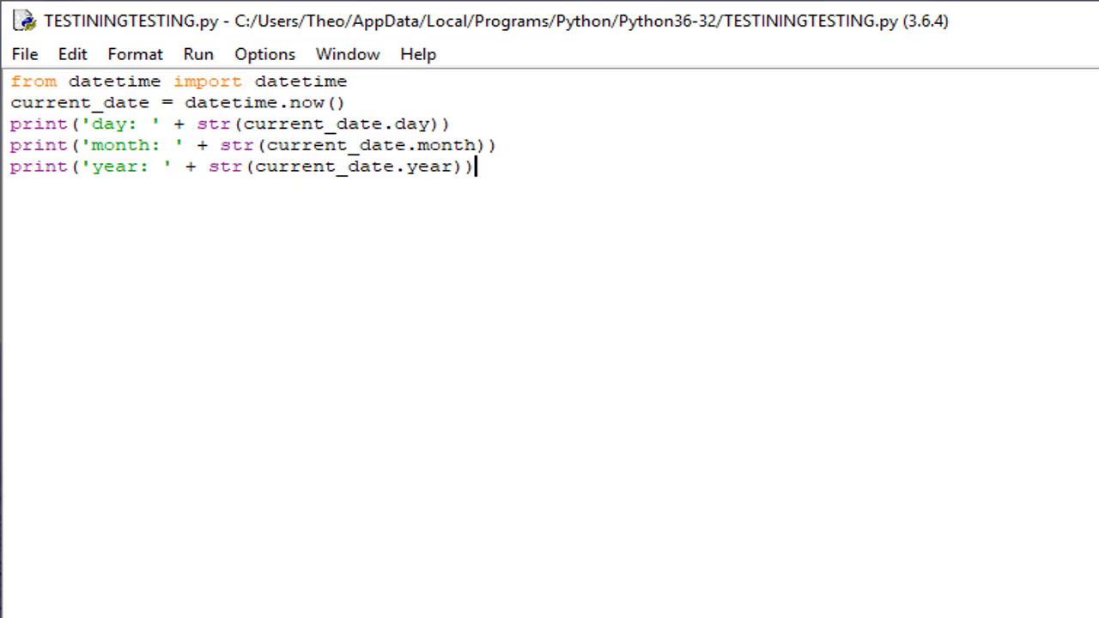
{"action": "left_click", "coordinate": [198, 53]}
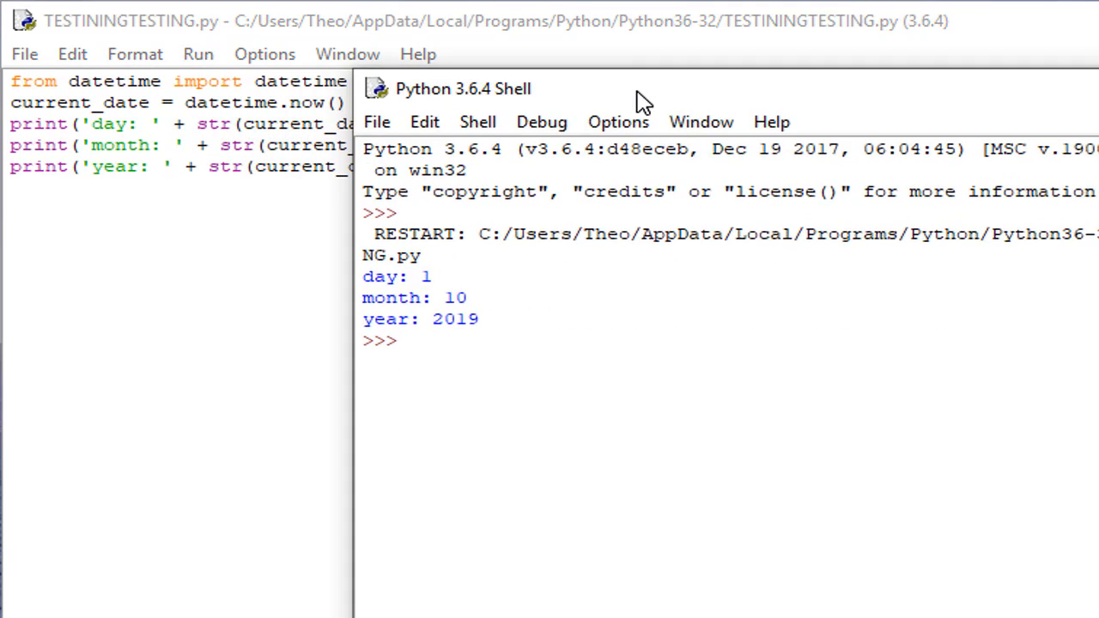